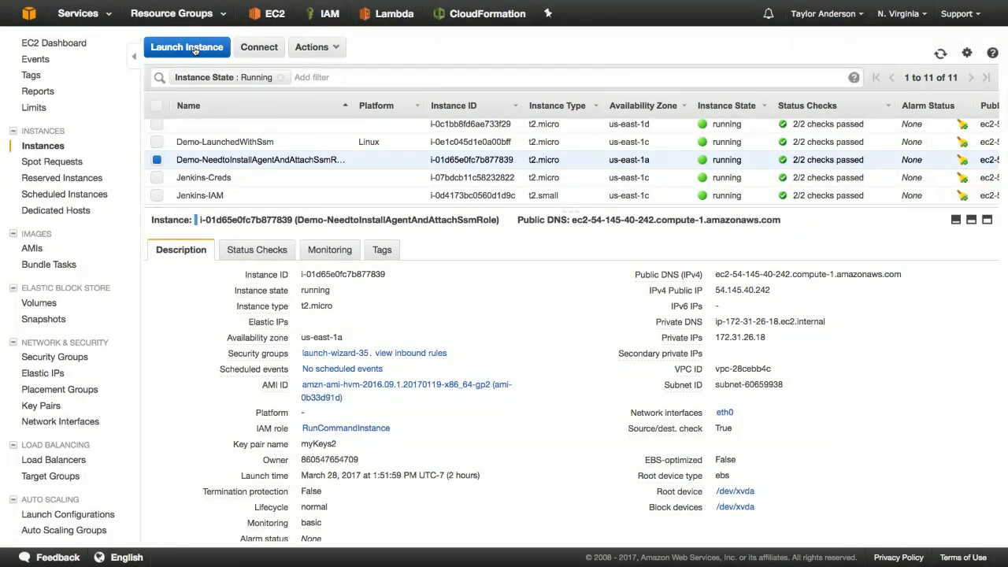
Launch a new Amazon Linux instance with the myManagedInstanceRoleforSSM IAM role assigned.
{"action": "left_click", "coordinate": [186, 46]}
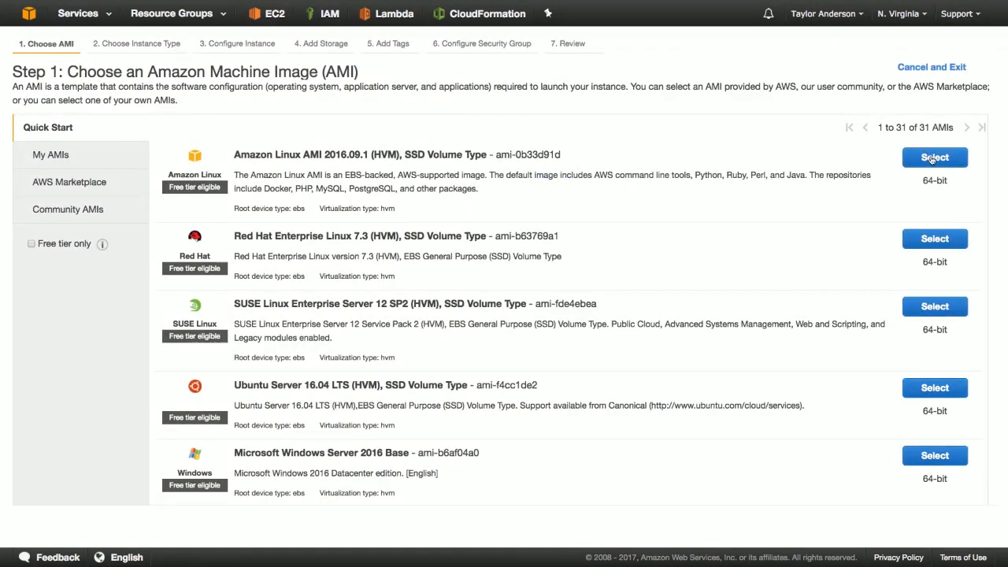
{"action": "left_click", "coordinate": [935, 157]}
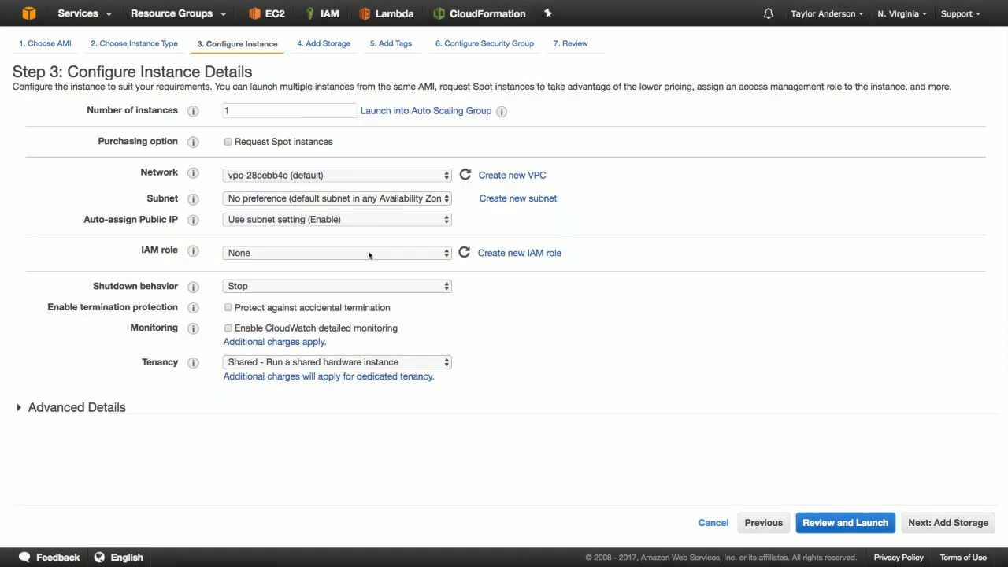
{"action": "left_click", "coordinate": [336, 252]}
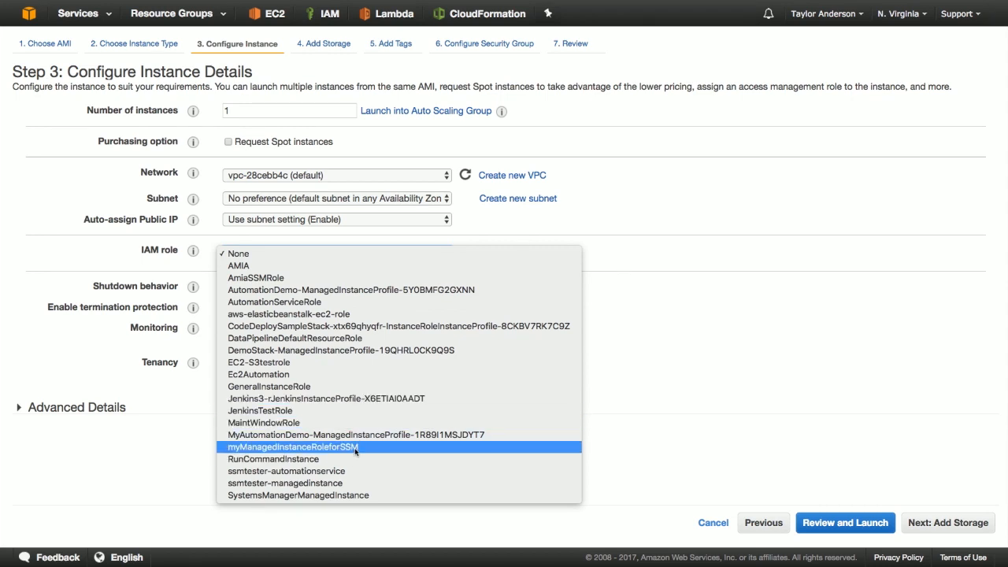
{"action": "left_click", "coordinate": [292, 447]}
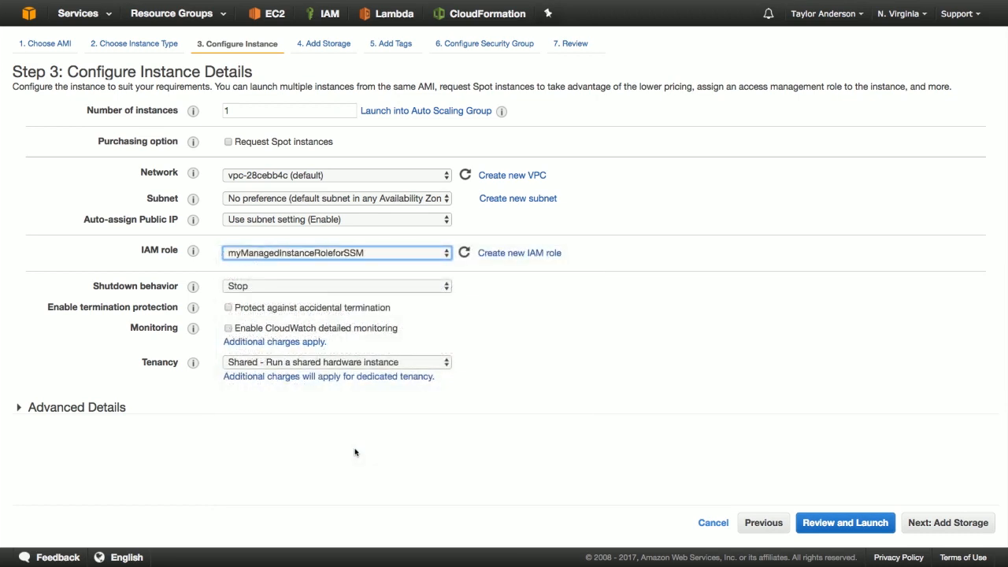
{"action": "mouse_move", "coordinate": [262, 430]}
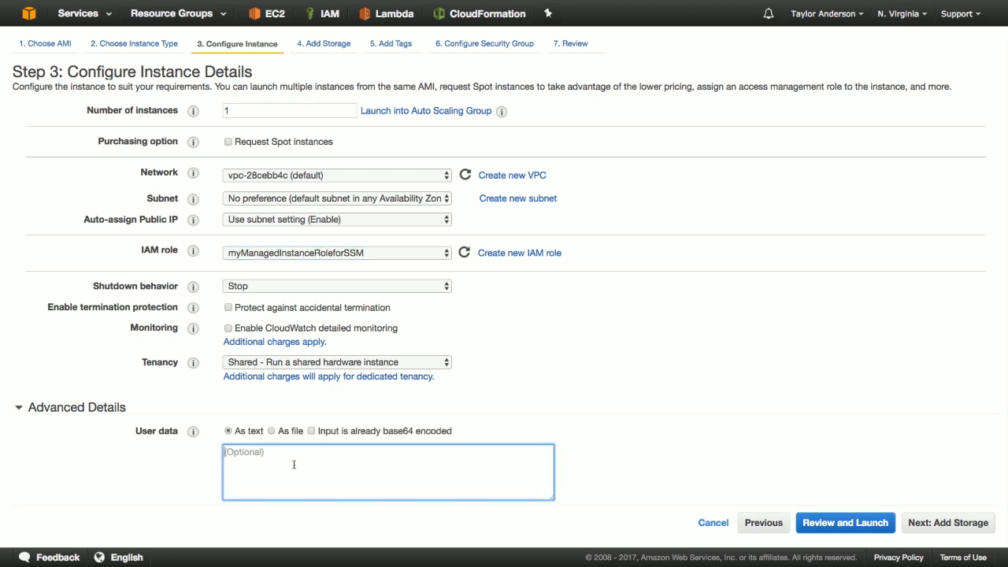
Enter a bash user data script that downloads and installs amazon-ssm-agent.rpm, then return to Instances.
{"action": "type", "text": "#!/bin/bash cd /tmp curl https://s3.amazonaws.com/ec2-downloads-windows/SSMAgent/latest/linux_amd64/amazon-ssm-agent.rpm -o amazon-ssm-agent.rpm yum install -y amazon-ssm-agent.rpm"}
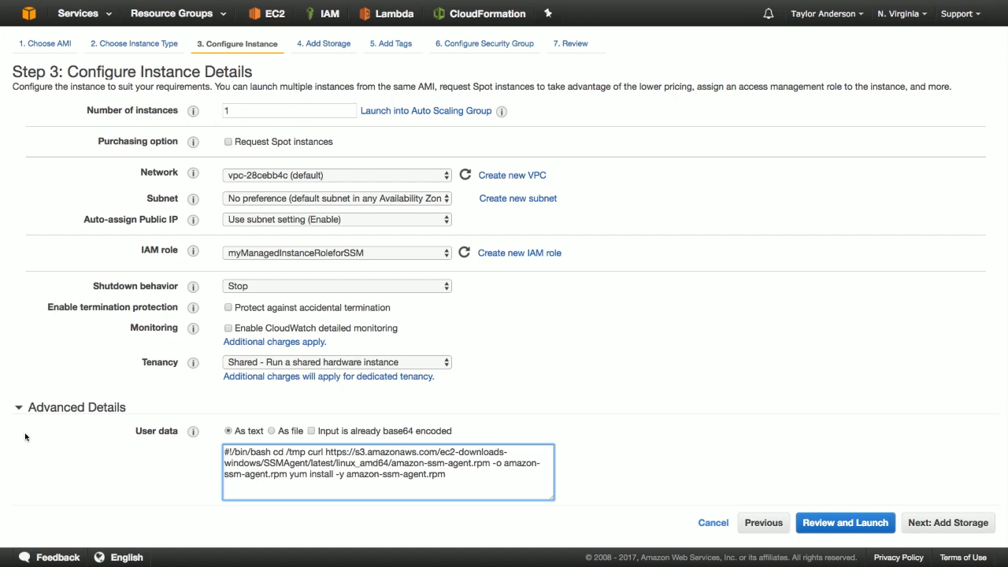
{"action": "left_click", "coordinate": [17, 407]}
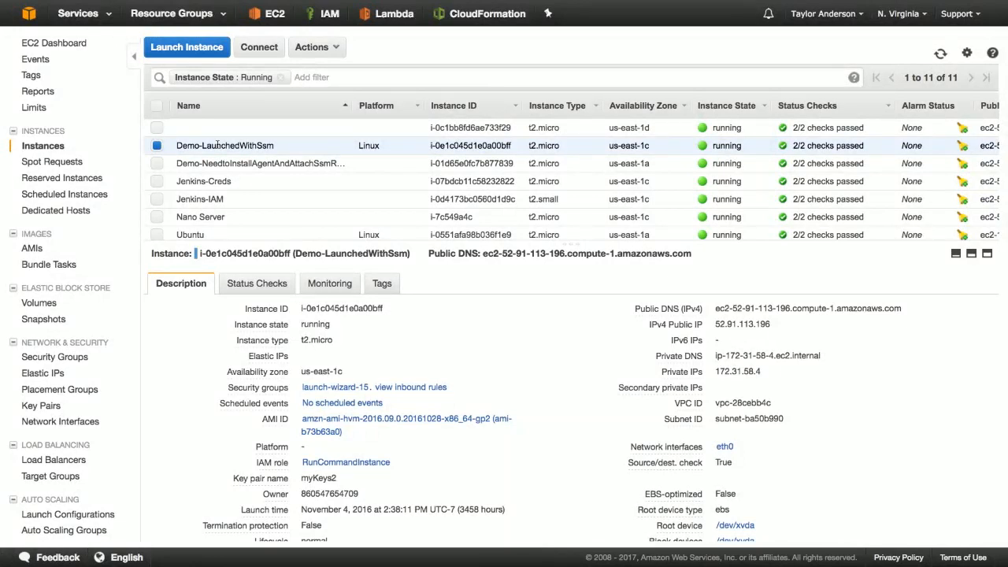
{"action": "mouse_move", "coordinate": [280, 145]}
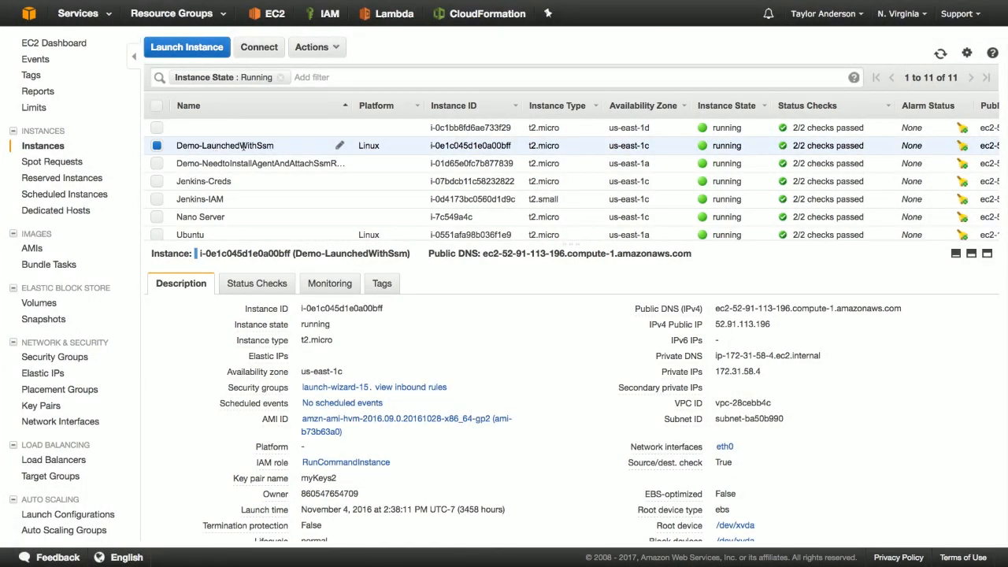
Verify Demo-LaunchedWithSsm is online under Managed Instances, then view the Run Command history.
{"action": "scroll", "scroll_direction": "down", "scroll_amount": 3}
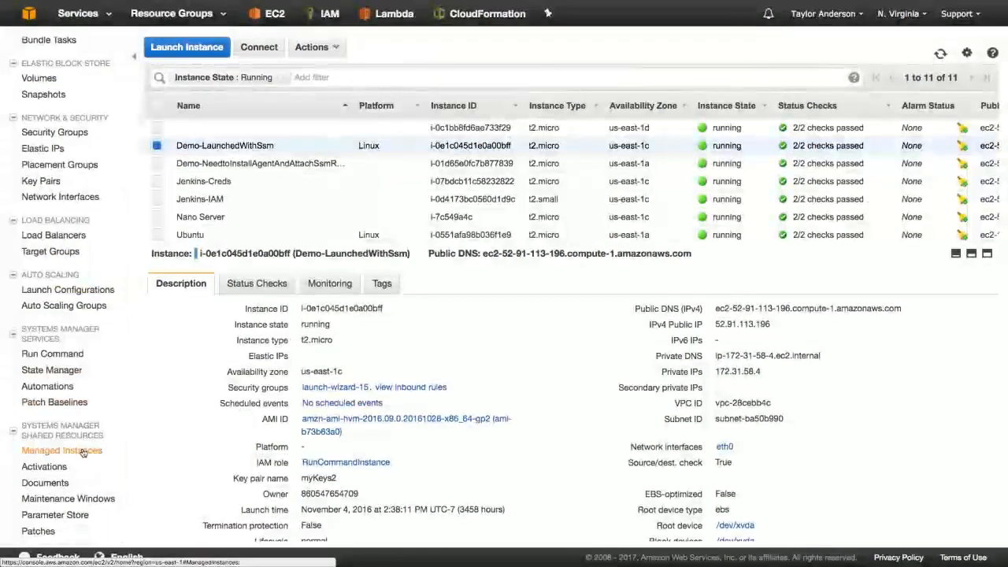
{"action": "left_click", "coordinate": [61, 449]}
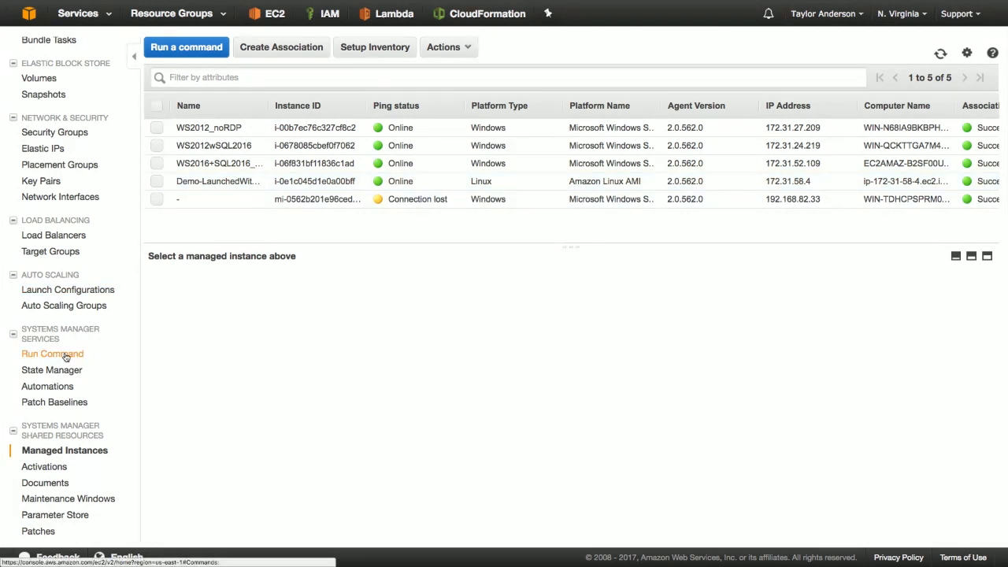
{"action": "left_click", "coordinate": [53, 354]}
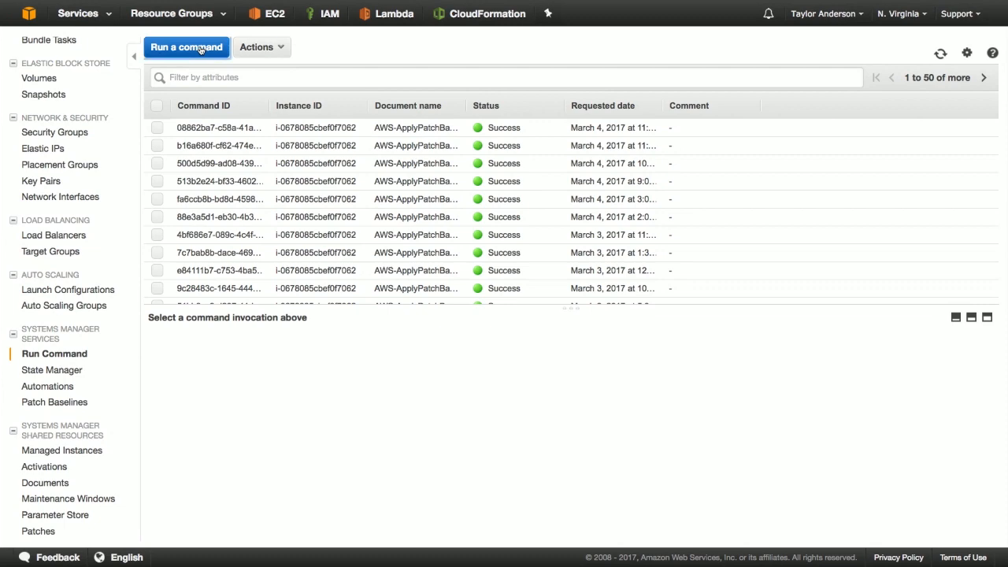
Start a new AWS-RunShellScript command and choose the target instance.
{"action": "left_click", "coordinate": [186, 47]}
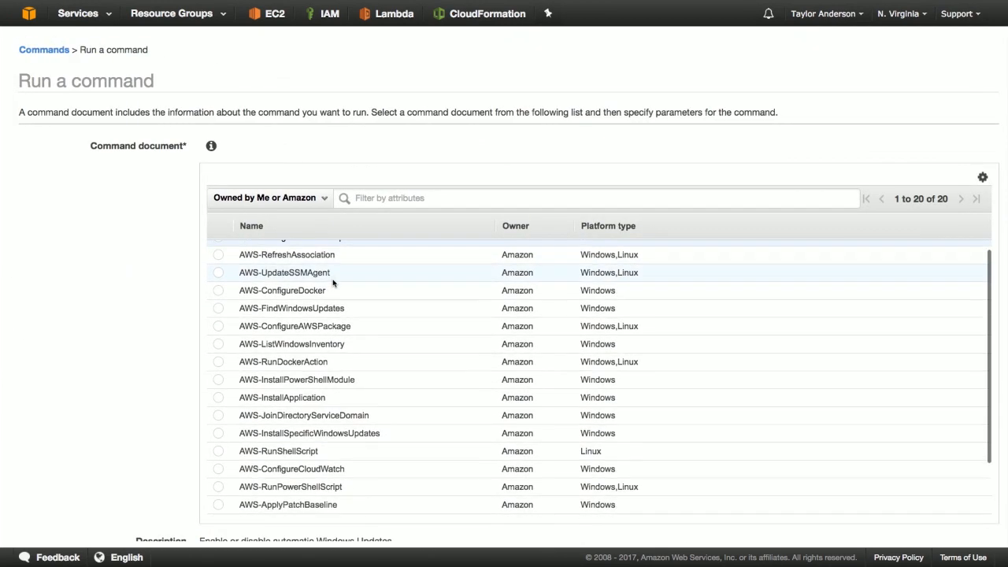
{"action": "scroll", "scroll_direction": "down", "scroll_amount": 3}
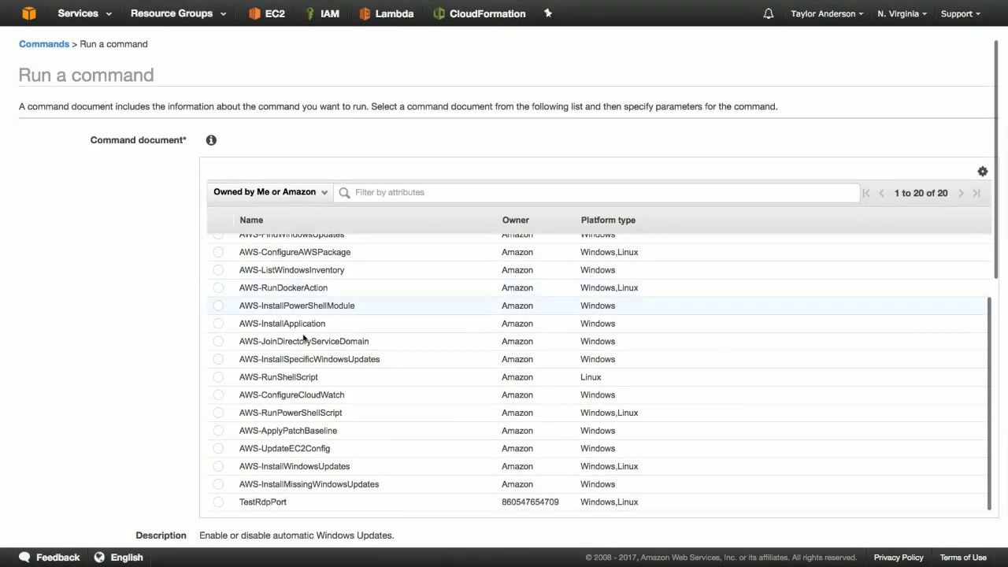
{"action": "left_click", "coordinate": [218, 376]}
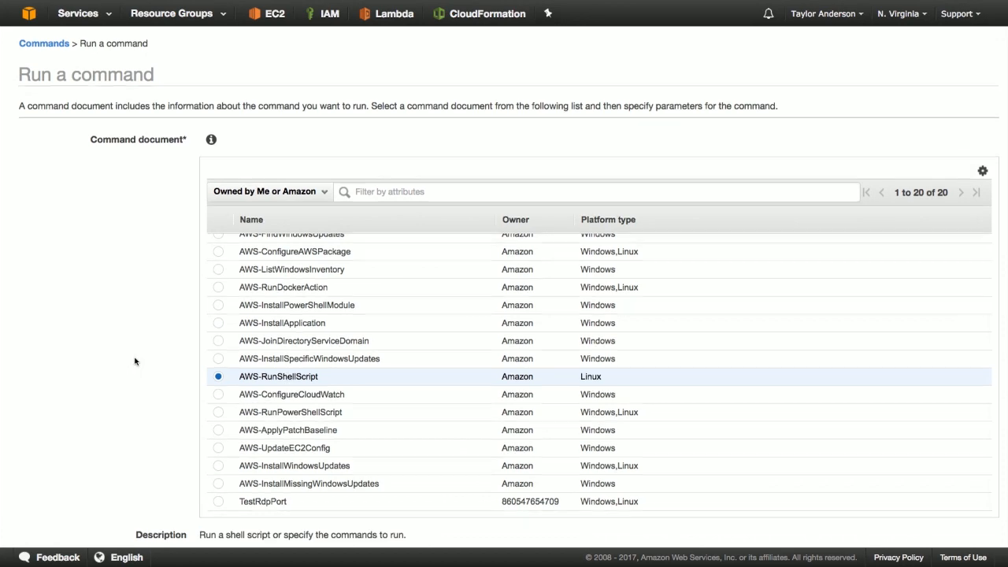
{"action": "scroll", "scroll_direction": "down", "scroll_amount": 3}
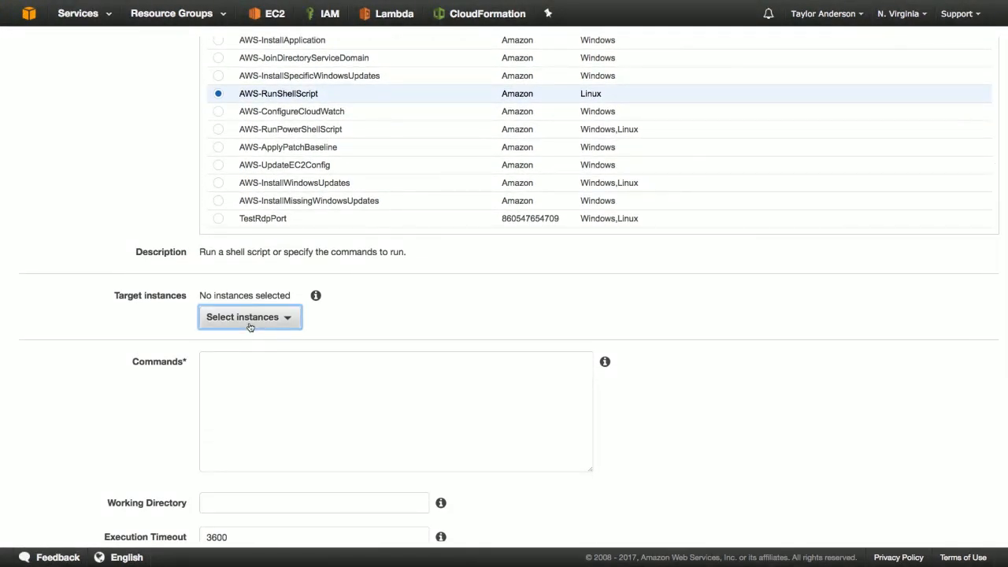
{"action": "left_click", "coordinate": [249, 317]}
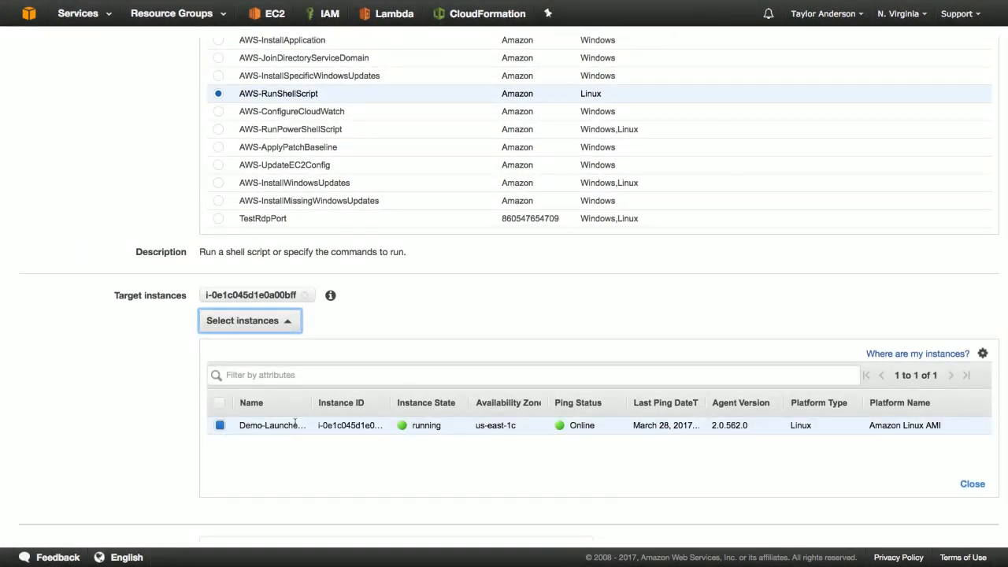
{"action": "scroll", "scroll_direction": "down", "scroll_amount": 3}
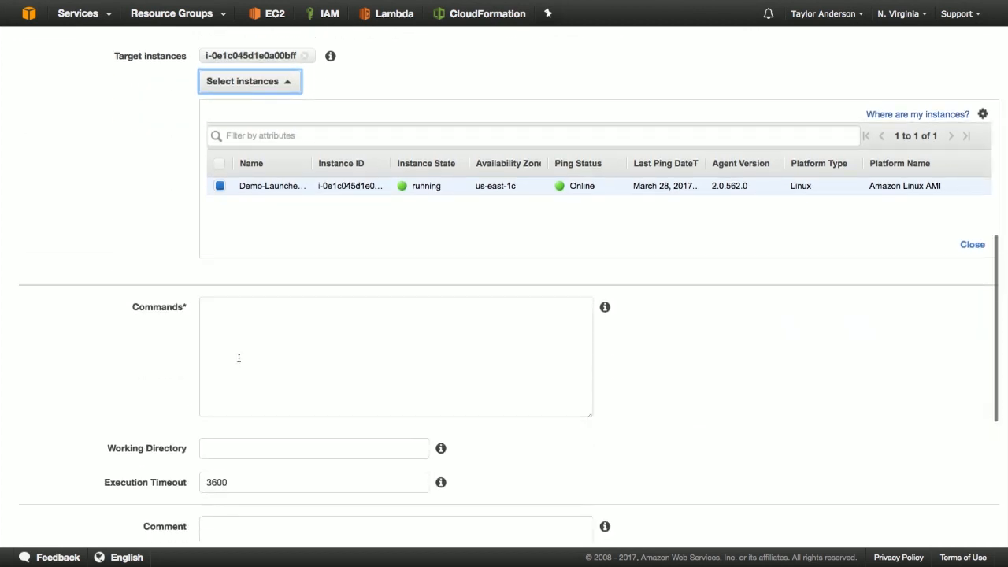
Run 'ls -l' on the instance and view the successful command's output details.
{"action": "type", "text": "ls"}
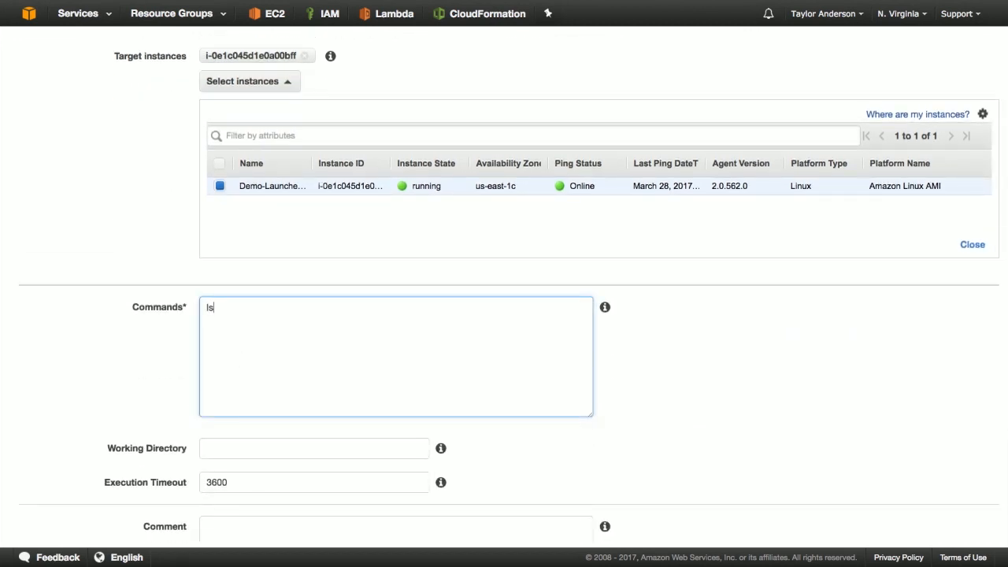
{"action": "type", "text": "-l"}
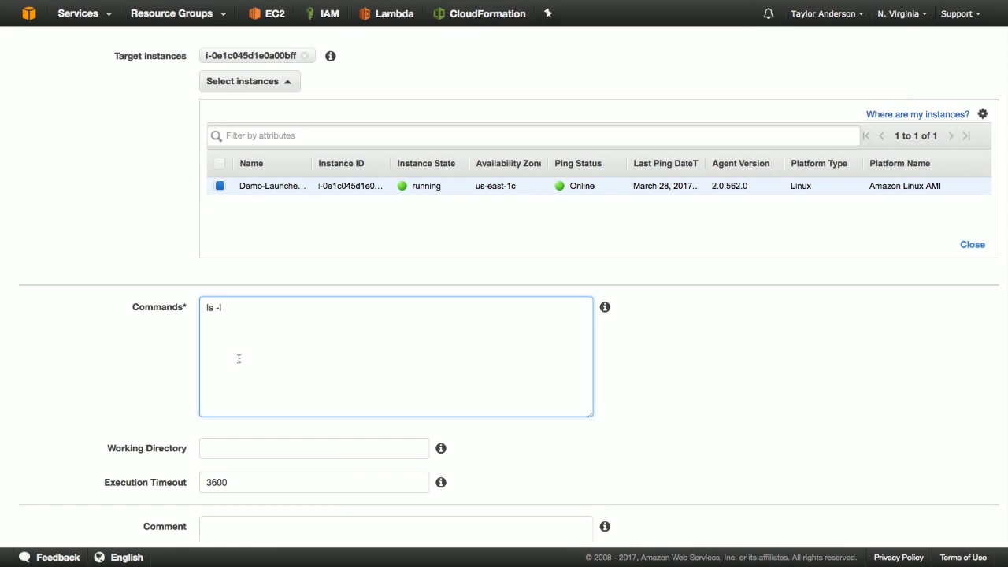
{"action": "scroll", "scroll_direction": "down", "scroll_amount": 3}
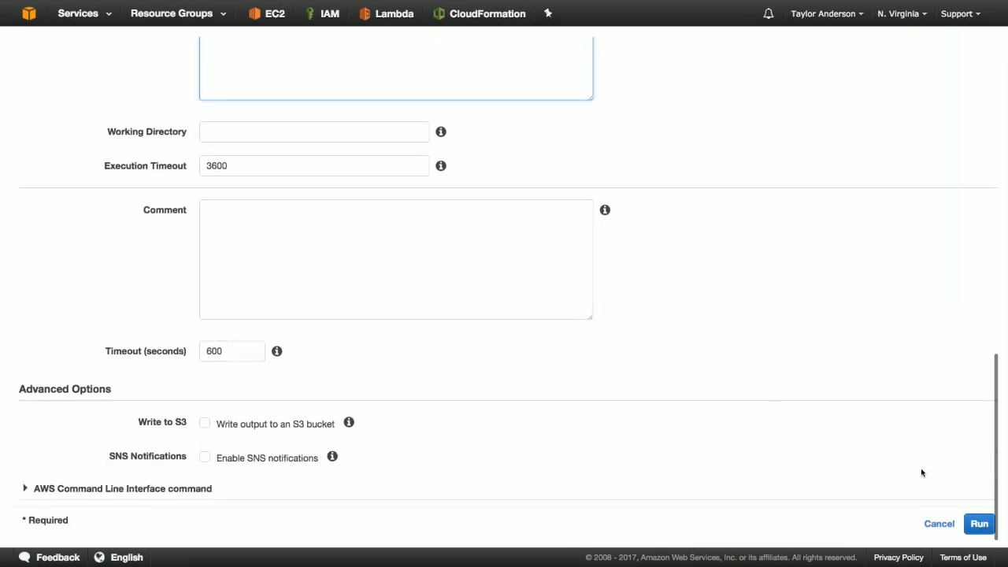
{"action": "left_click", "coordinate": [979, 522]}
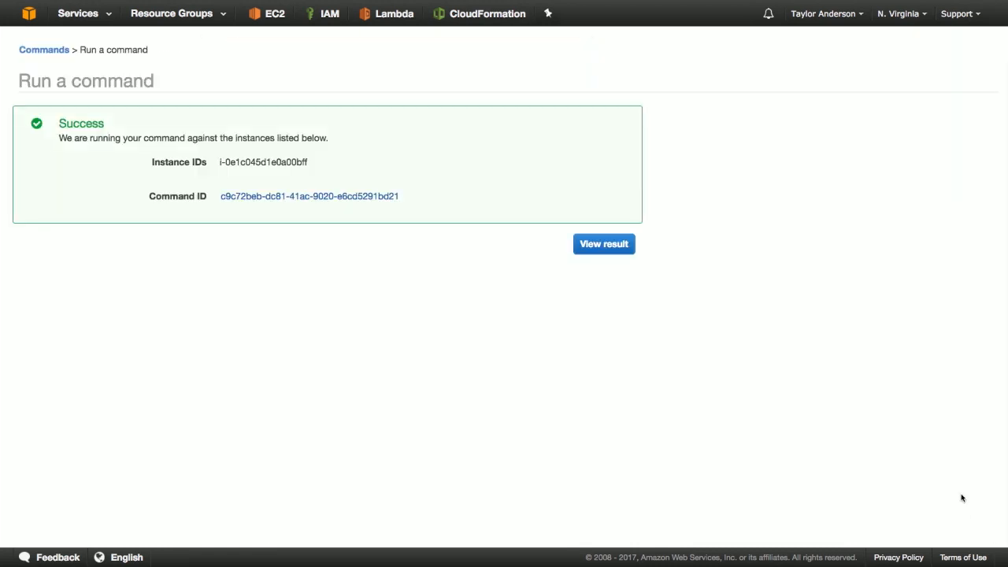
{"action": "left_click", "coordinate": [604, 243]}
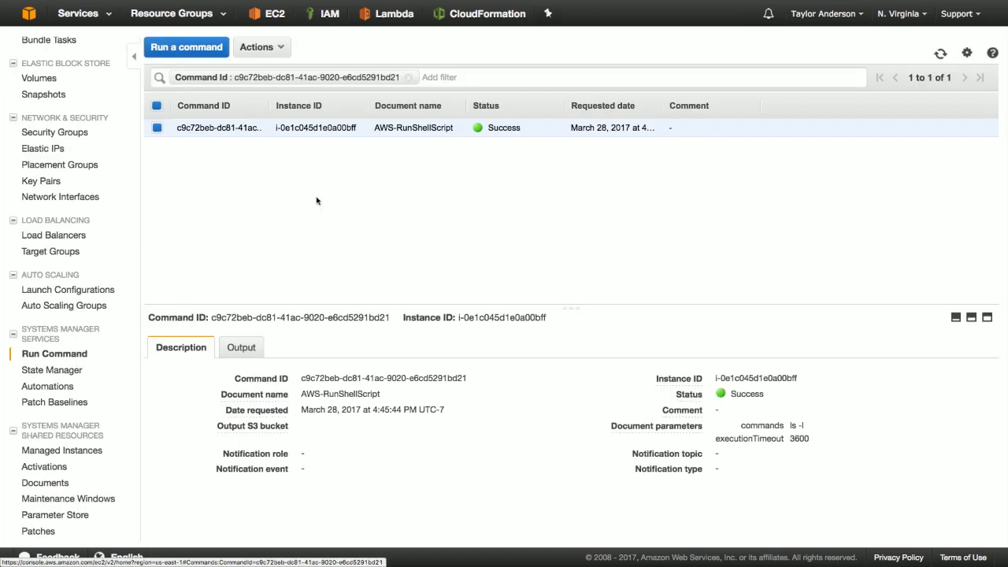
{"action": "left_click", "coordinate": [238, 348]}
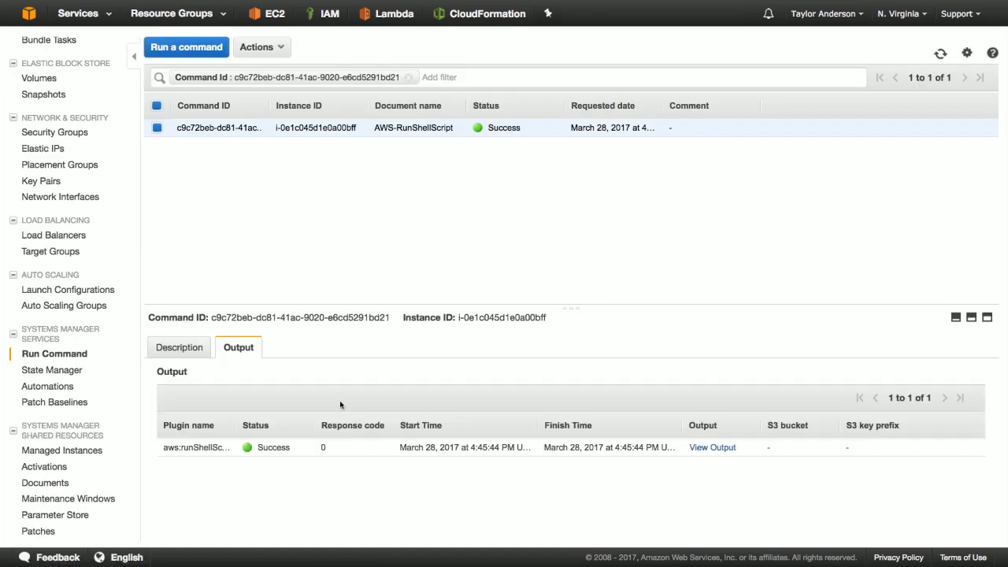
Open the full ls -l directory listing on the Output for aws:runShellScript page.
{"action": "left_click", "coordinate": [711, 446]}
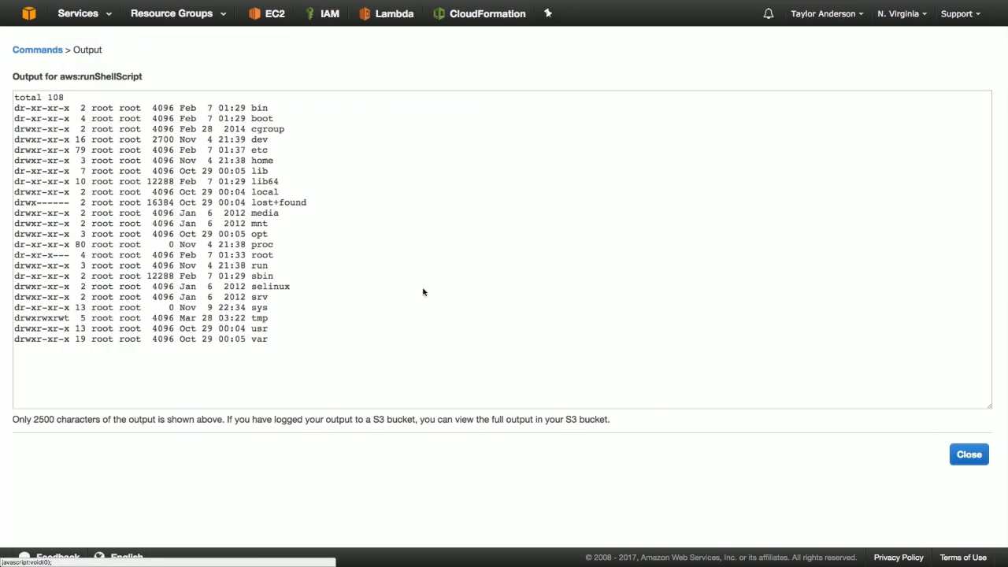
{"action": "mouse_move", "coordinate": [380, 276]}
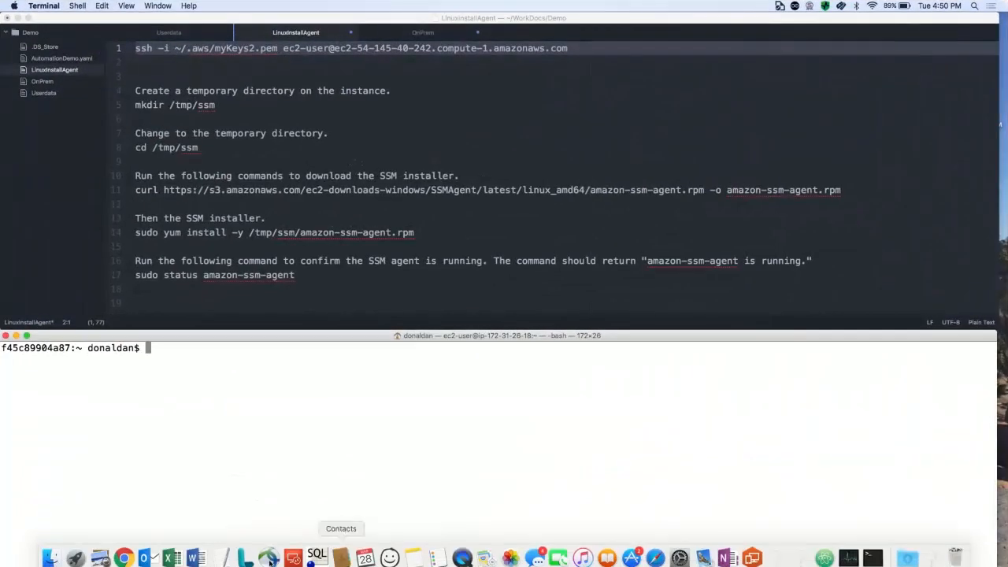
{"action": "mouse_move", "coordinate": [224, 437]}
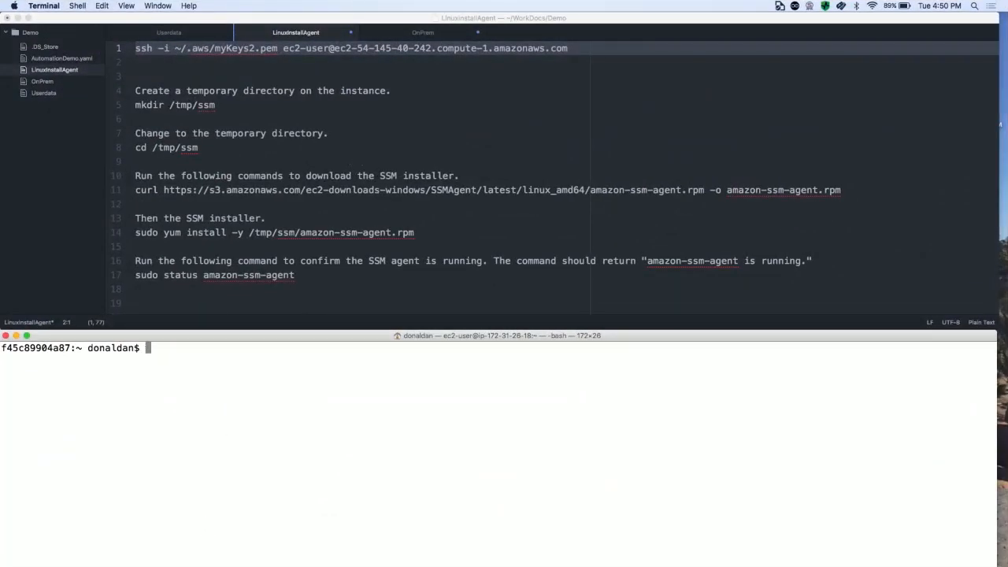
Run the ssh -i command to log into the instance as ec2-user.
{"action": "key", "text": "Return"}
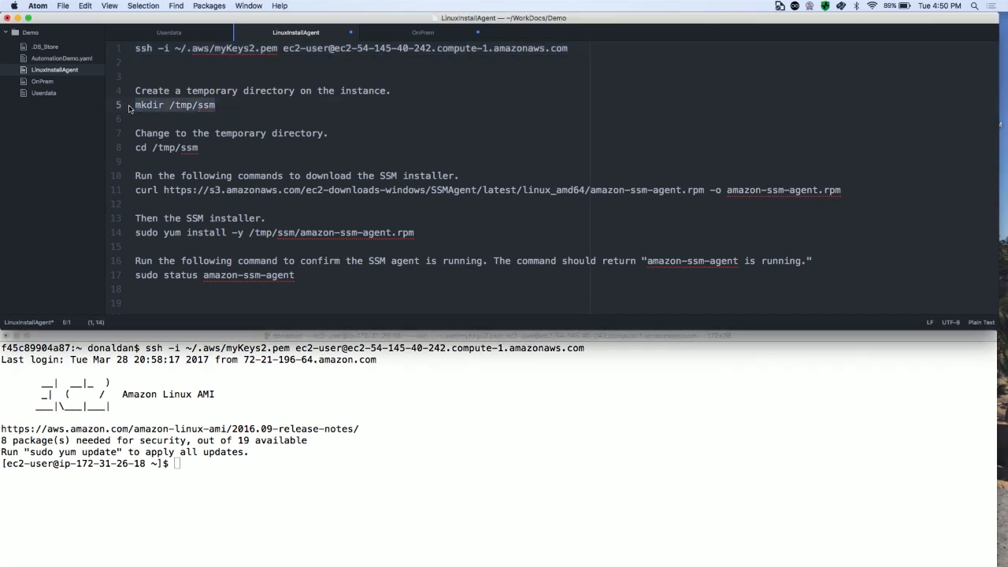
Create /tmp/ssm, download and yum-install the SSM agent, and confirm it reports start/running.
{"action": "left_click", "coordinate": [264, 469]}
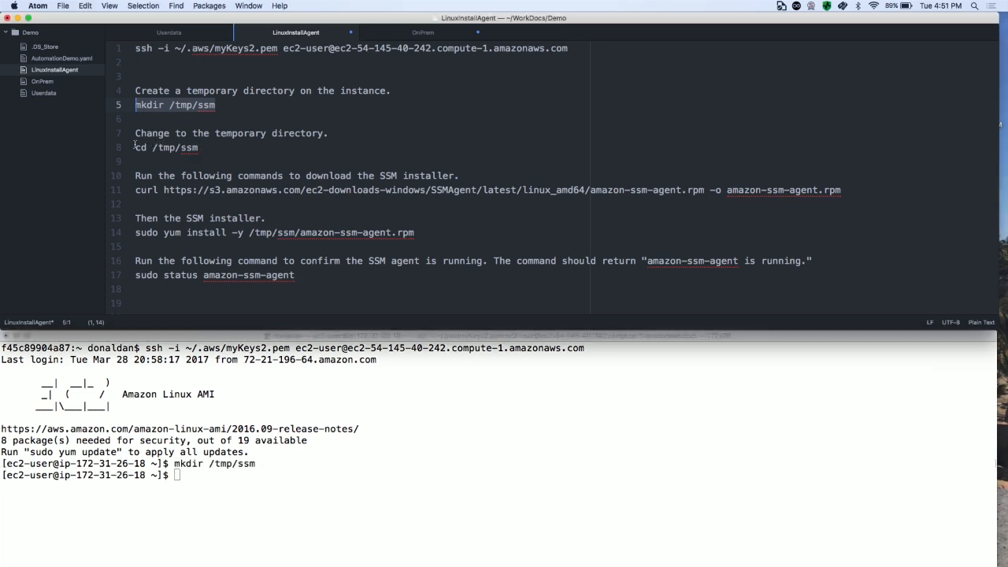
{"action": "left_click", "coordinate": [198, 147]}
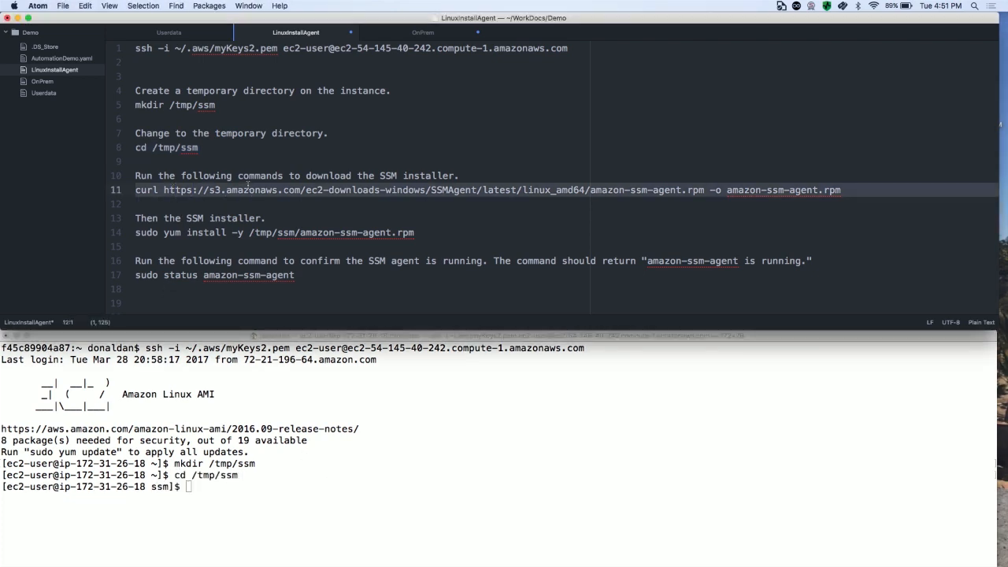
{"action": "left_click", "coordinate": [362, 484]}
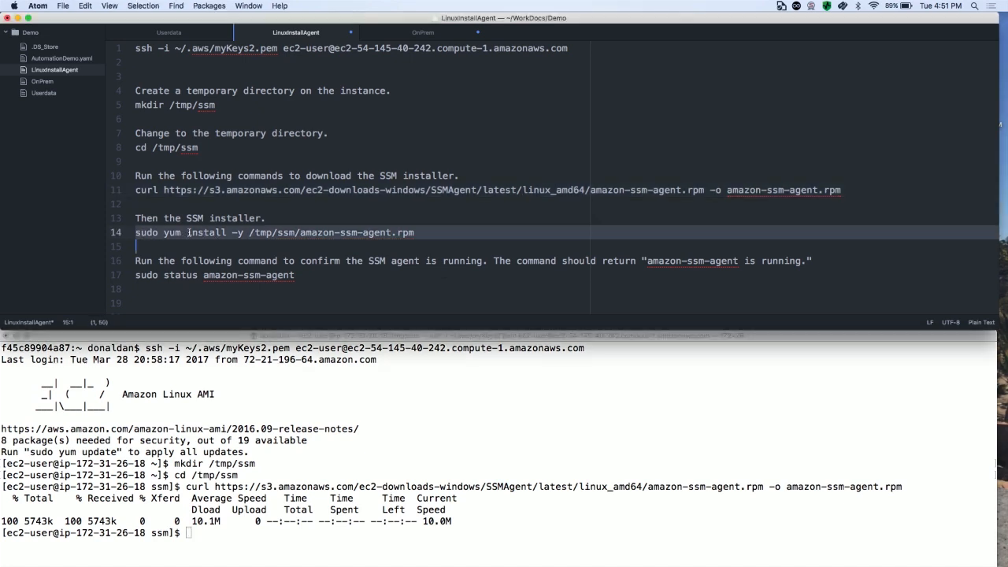
{"action": "left_click", "coordinate": [416, 306]}
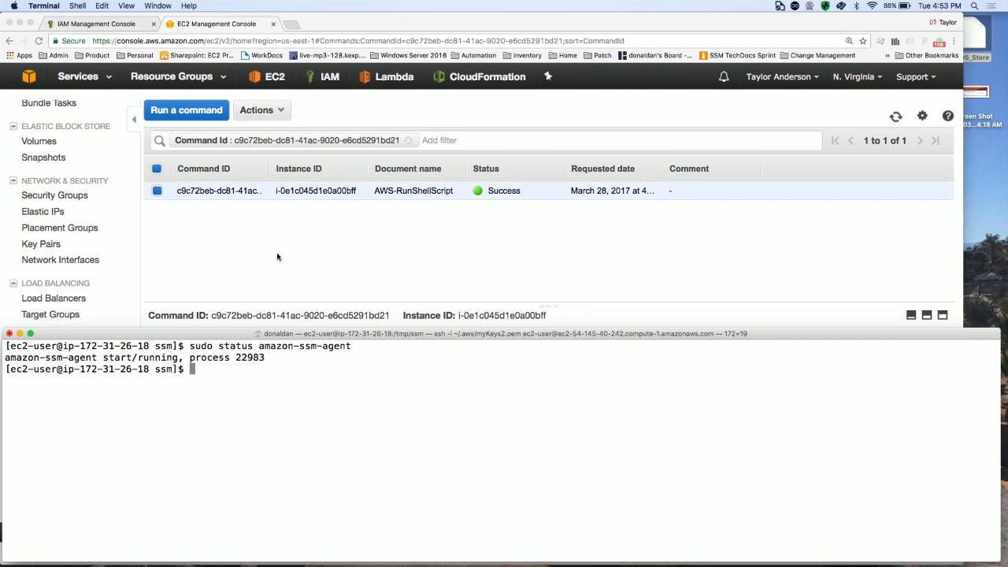
{"action": "left_click", "coordinate": [218, 190]}
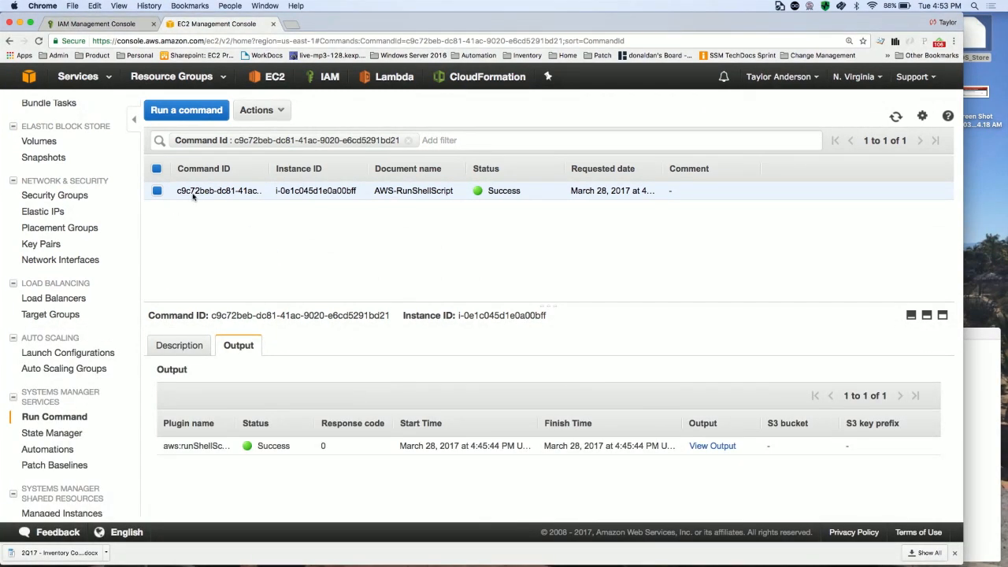
Show the instances list, including Demo-LaunchedWithSsm and Demo-NeedtoInstallAgentAndAttachSsmRole.
{"action": "scroll", "scroll_direction": "up", "scroll_amount": 3}
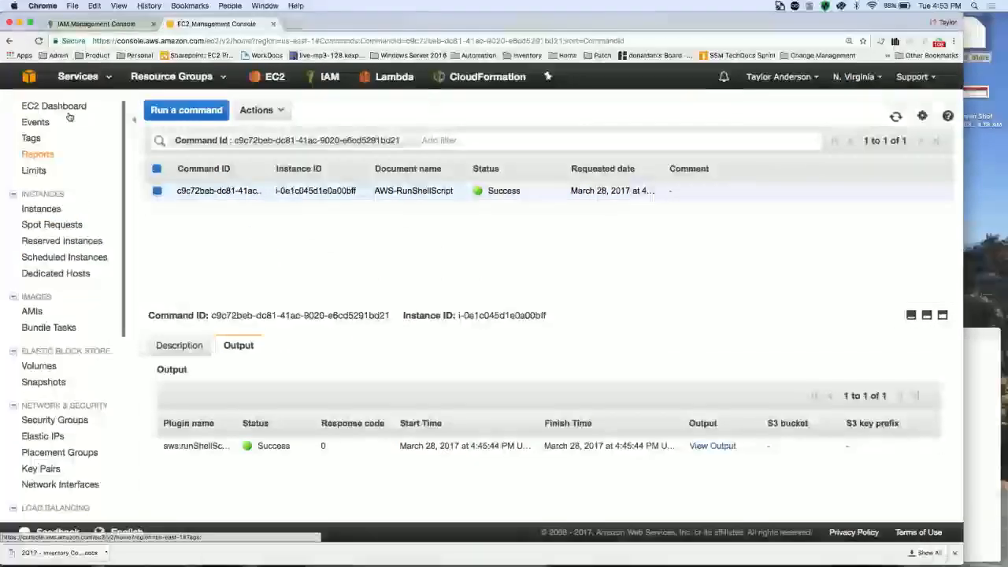
{"action": "left_click", "coordinate": [41, 208]}
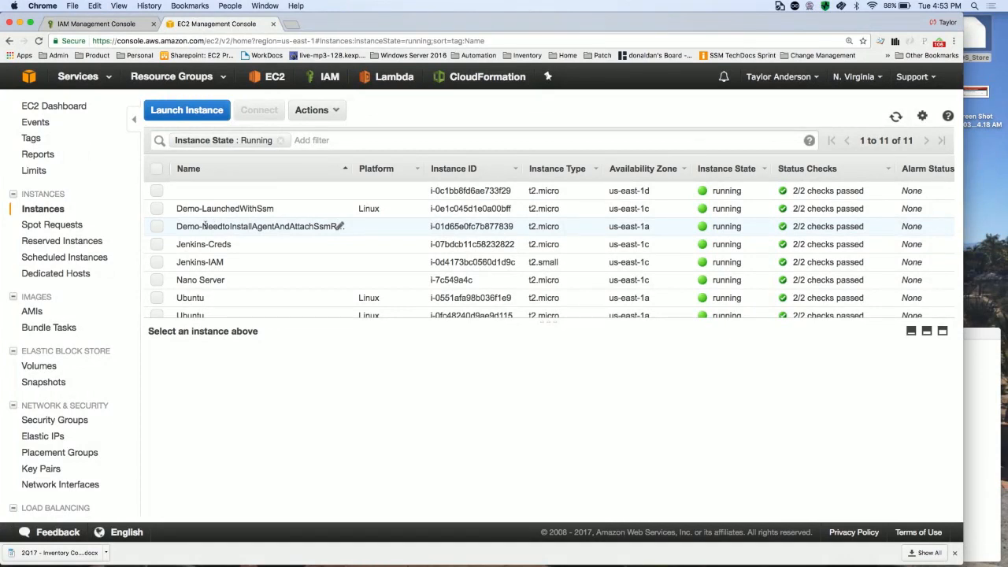
{"action": "mouse_move", "coordinate": [349, 236]}
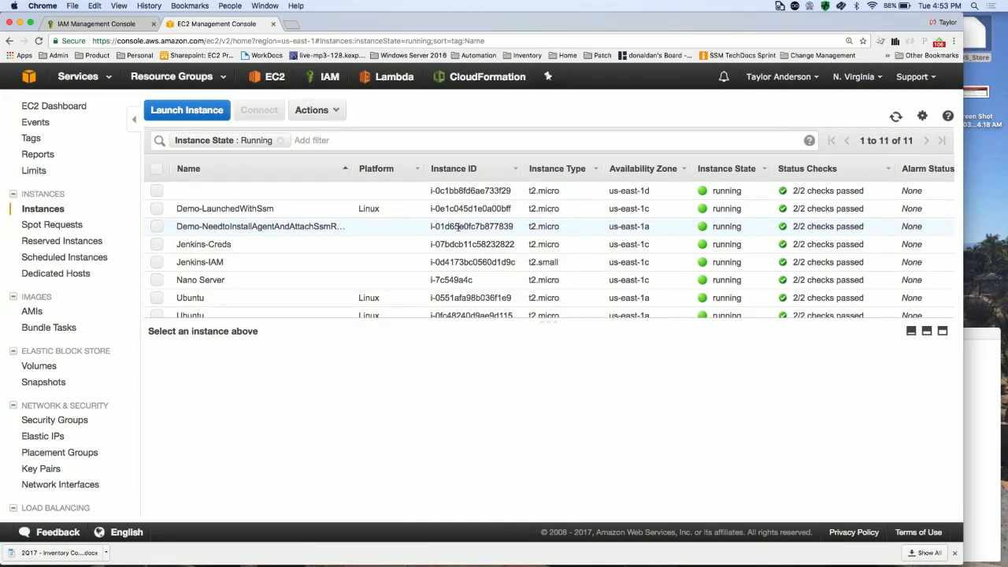
Attach/replace the IAM role on Demo-NeedtoInstallAgentAndAttachSsmRole with myManagedInstanceRoleforSSM.
{"action": "right_click", "coordinate": [260, 226]}
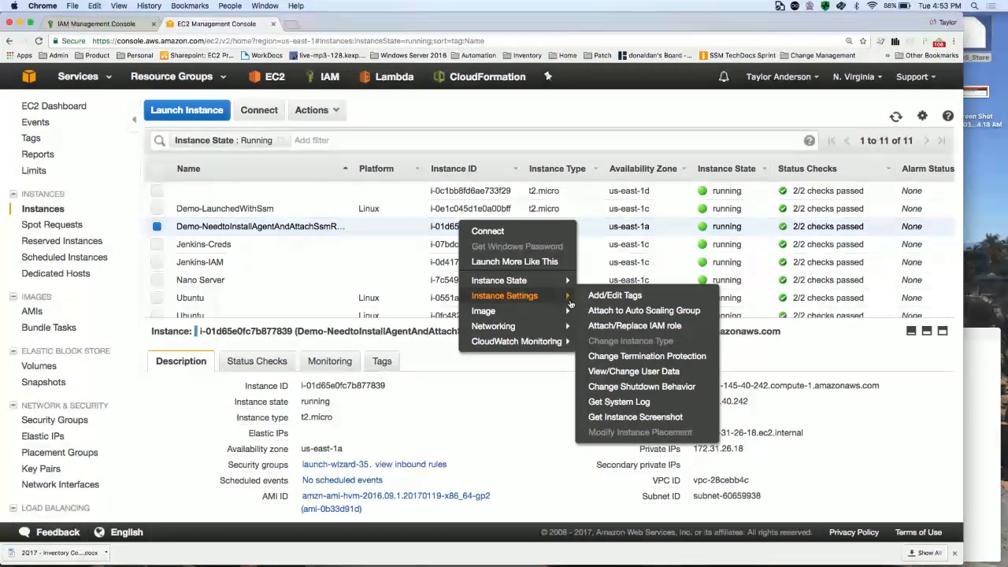
{"action": "mouse_move", "coordinate": [633, 325]}
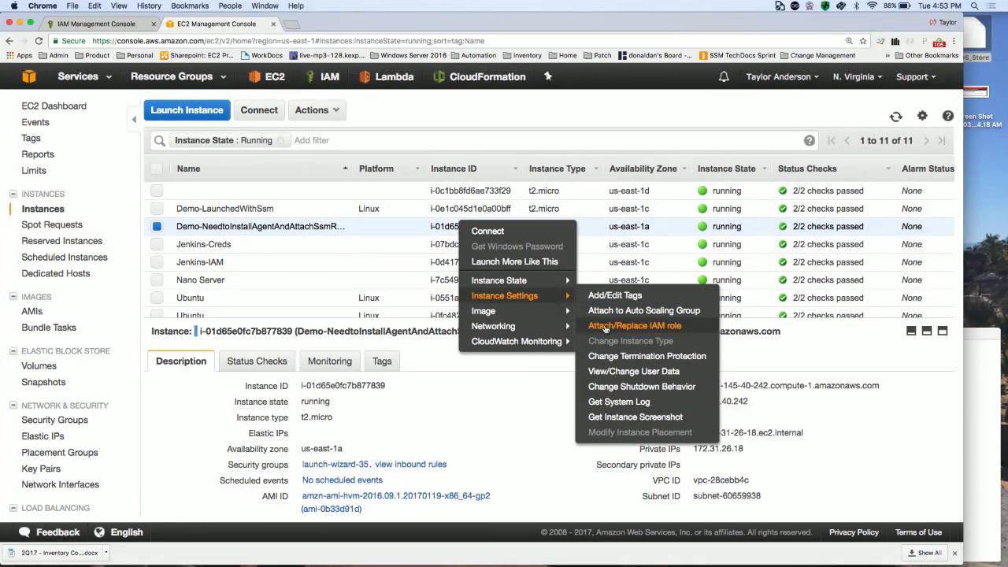
{"action": "left_click", "coordinate": [634, 325]}
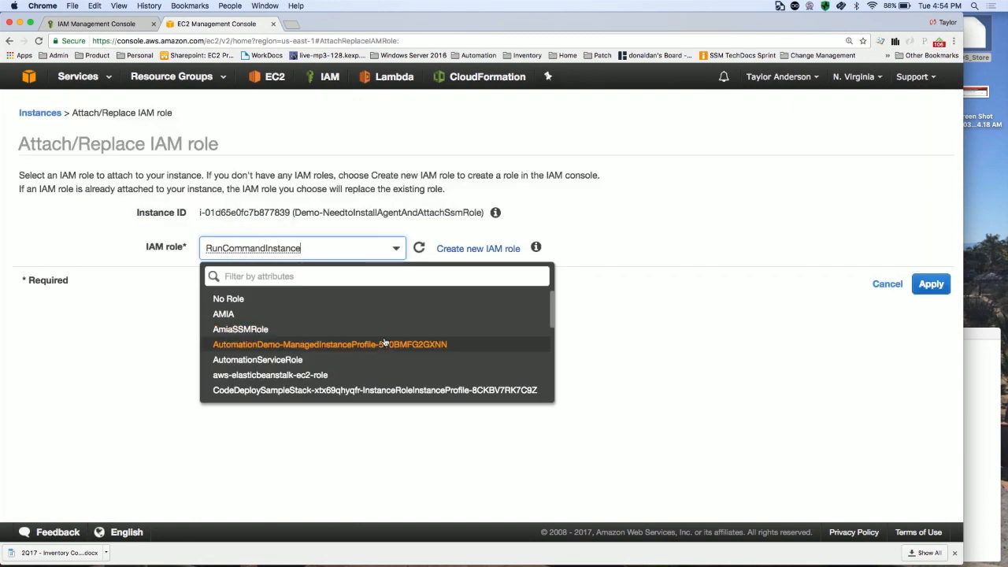
{"action": "scroll", "scroll_direction": "down", "scroll_amount": 3}
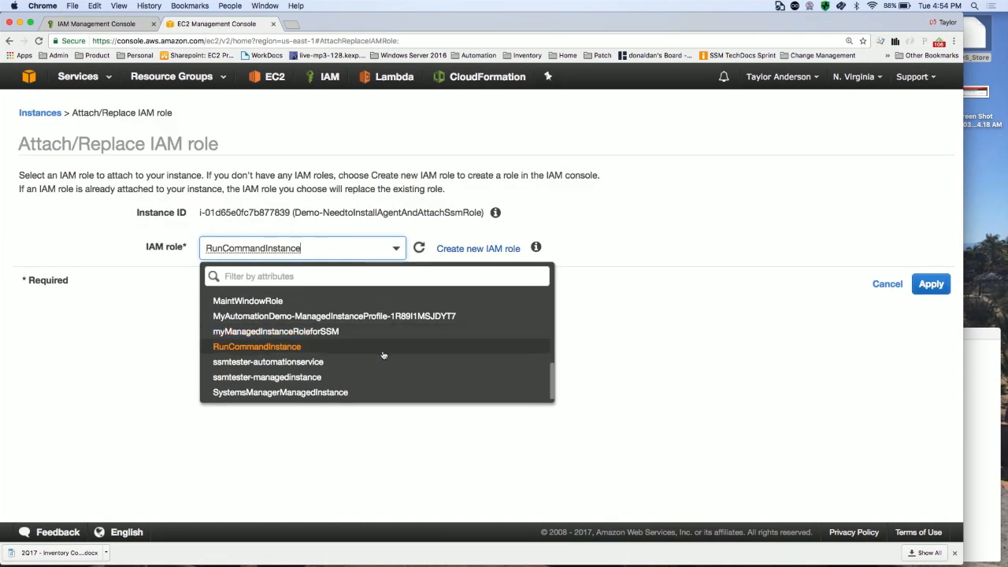
{"action": "mouse_move", "coordinate": [384, 331]}
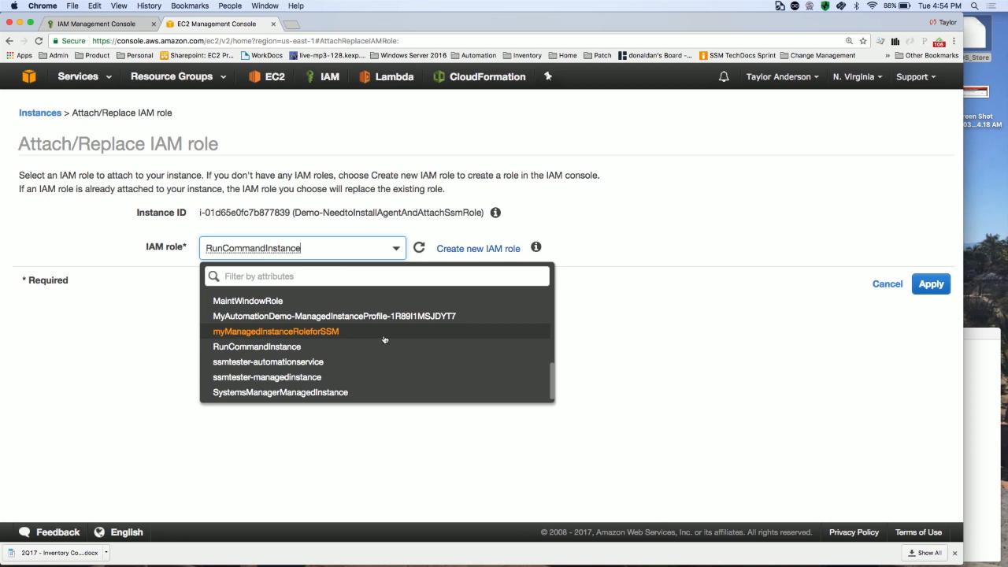
{"action": "left_click", "coordinate": [276, 331]}
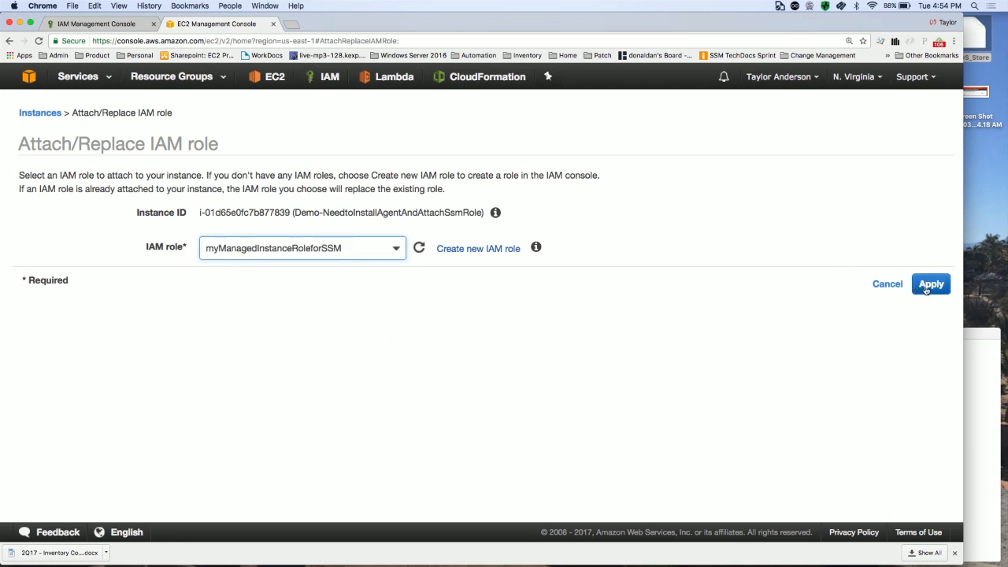
{"action": "left_click", "coordinate": [930, 284]}
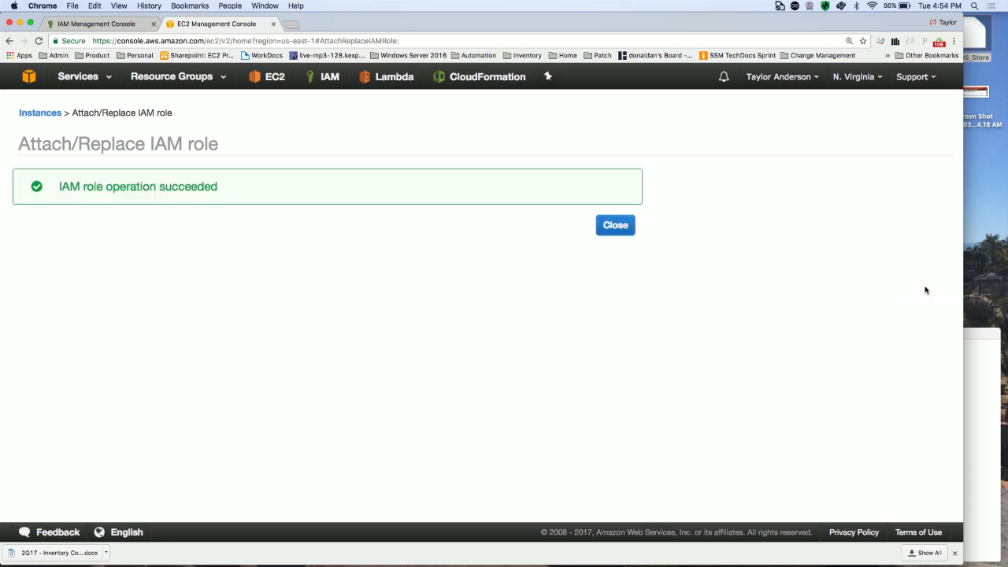
{"action": "left_click", "coordinate": [615, 224]}
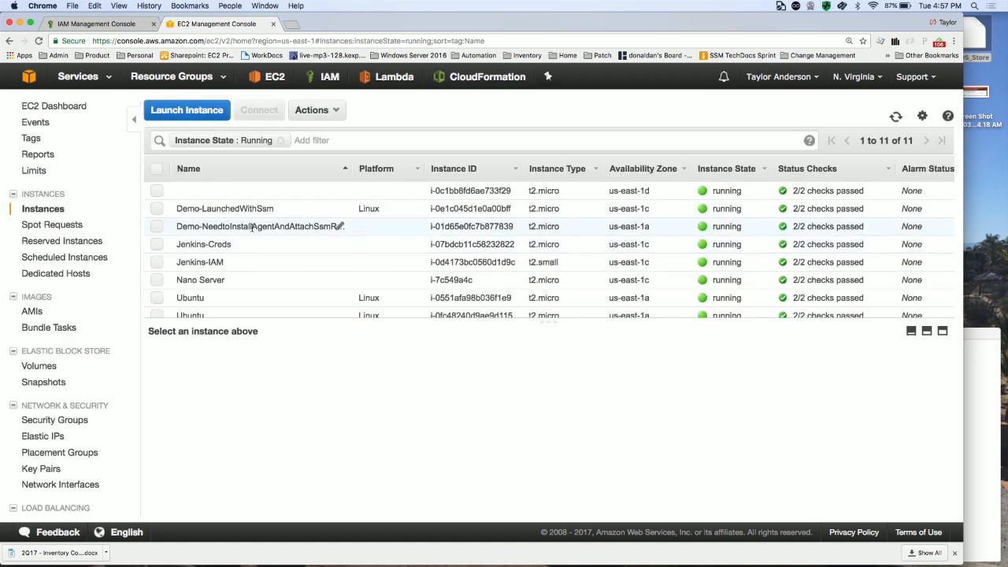
List Managed Instances to confirm Demo-NeedtoInstallAgentAndAttachSsmRole is online with agent 2.0.716.0.
{"action": "scroll", "scroll_direction": "down", "scroll_amount": 3}
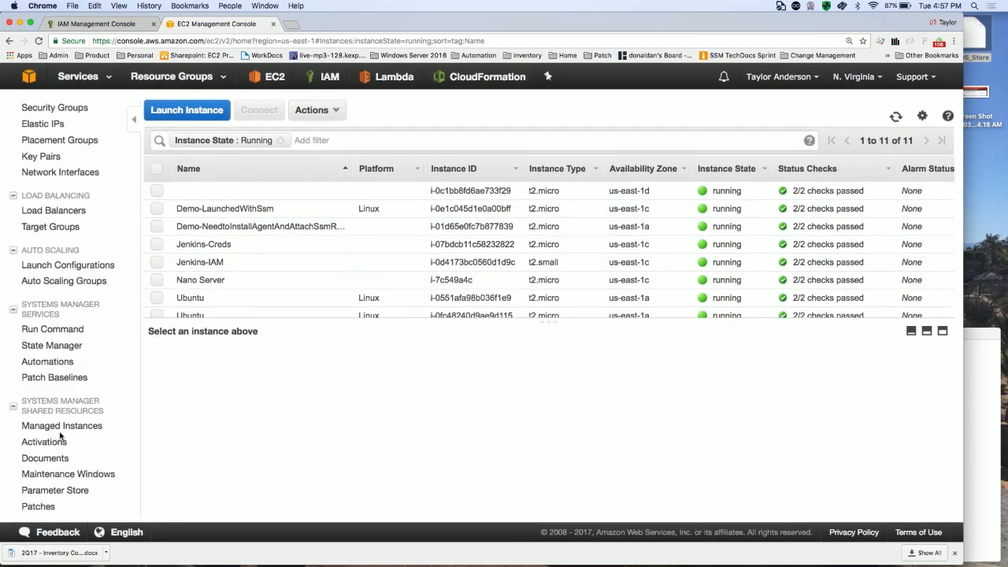
{"action": "left_click", "coordinate": [61, 425]}
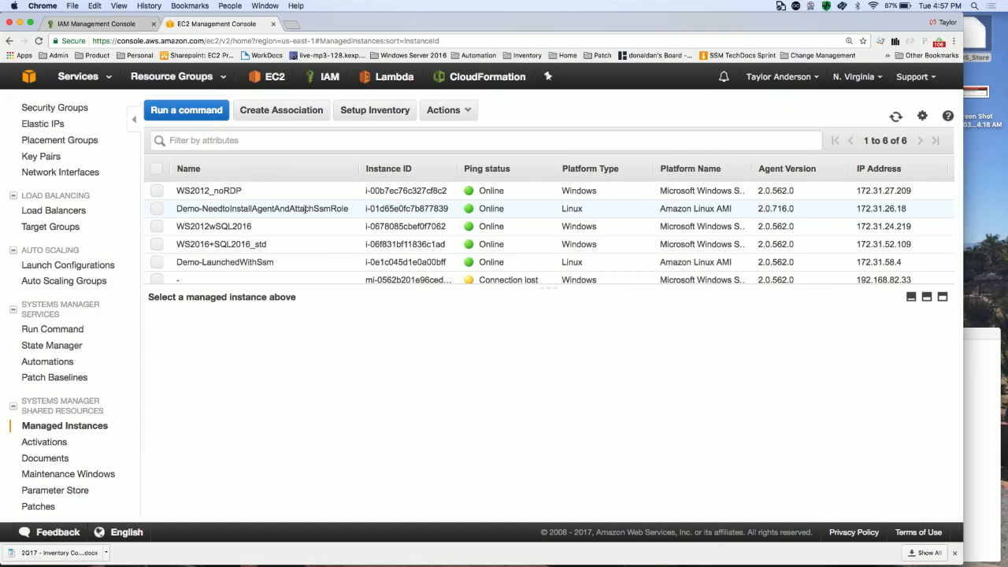
{"action": "mouse_move", "coordinate": [63, 279]}
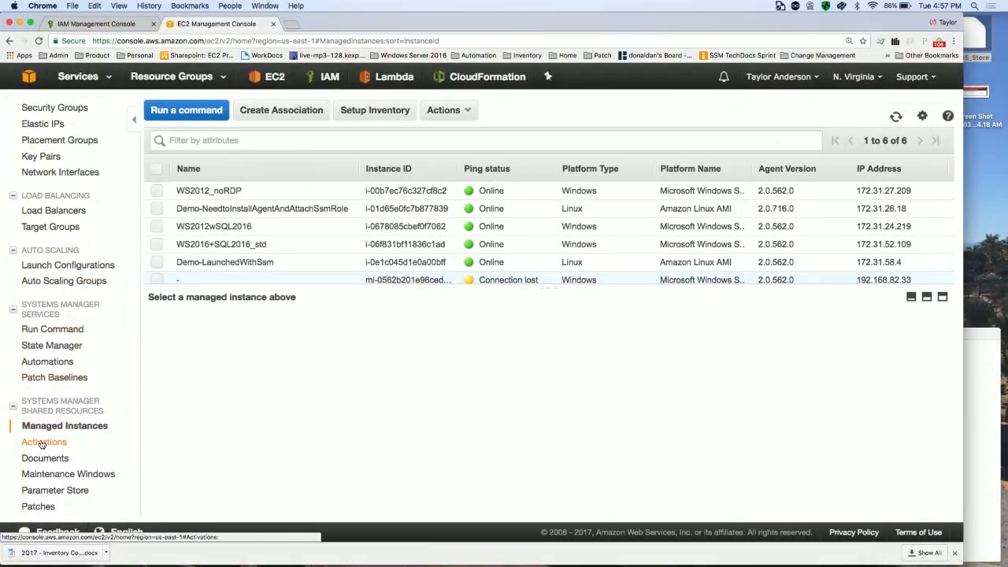
From Activations, start a new activation described as 'mySsmDemoActivation' with instance limit 50.
{"action": "left_click", "coordinate": [46, 441]}
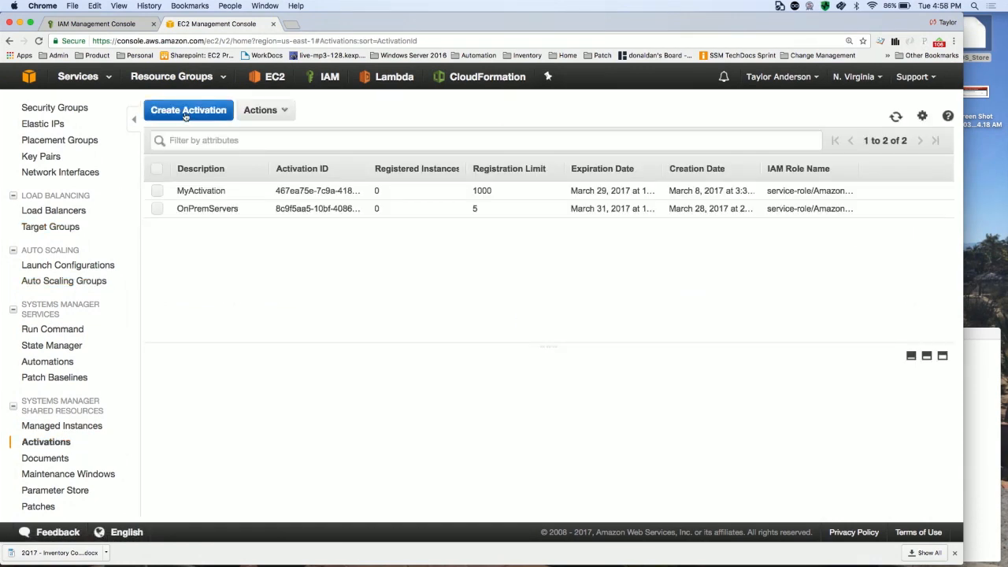
{"action": "left_click", "coordinate": [188, 110]}
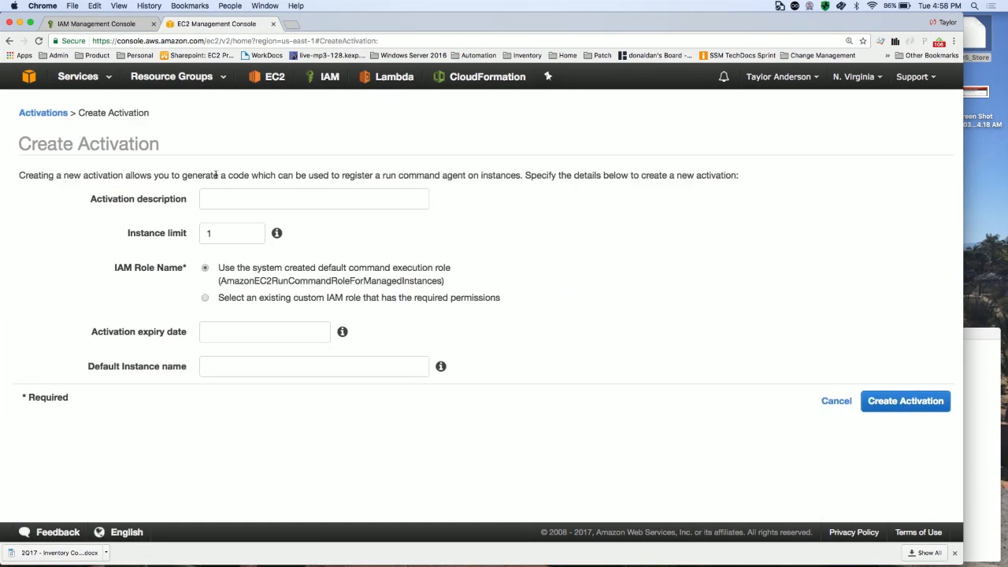
{"action": "left_click", "coordinate": [314, 198]}
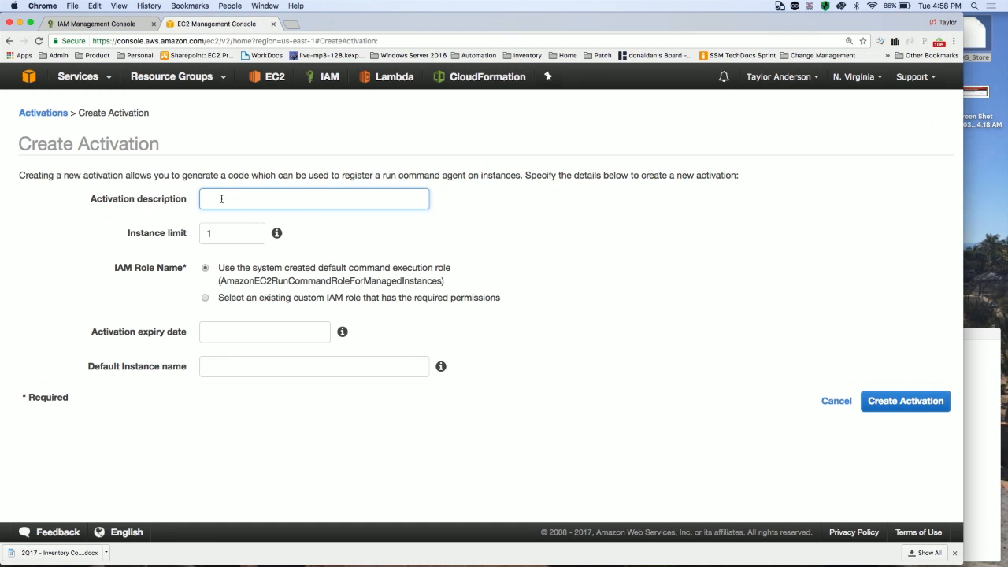
{"action": "type", "text": "my"}
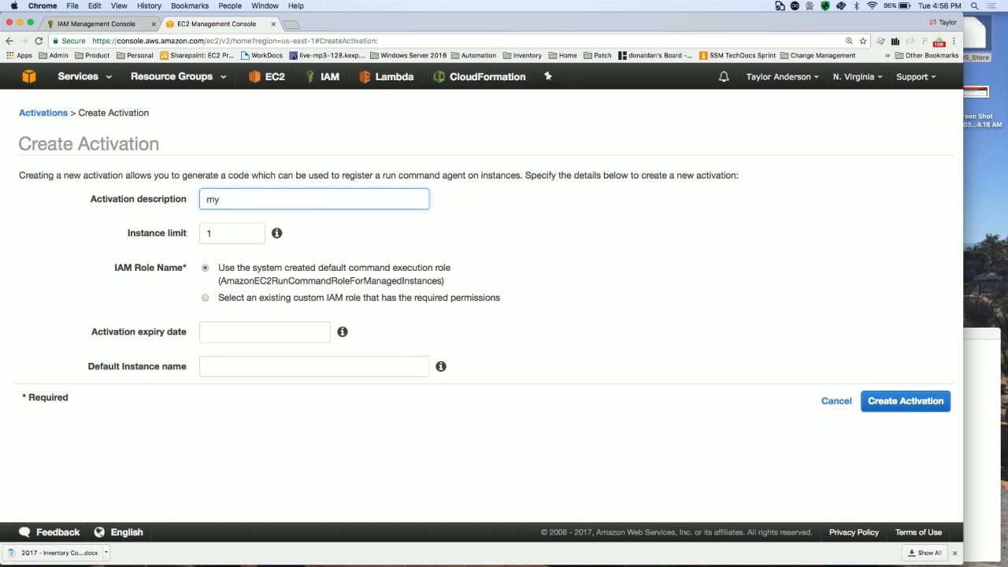
{"action": "type", "text": "Ssm"}
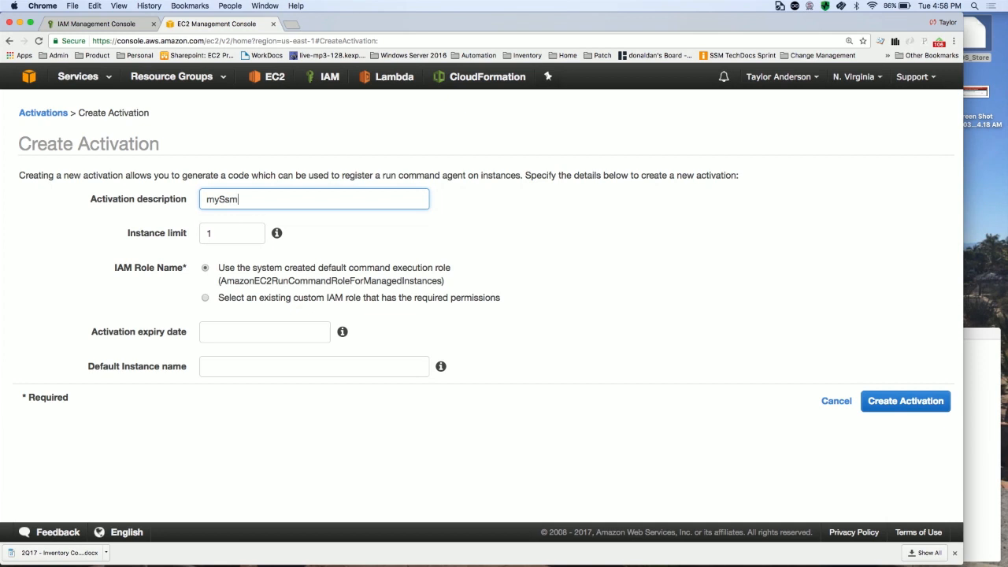
{"action": "type", "text": "DemoActivation"}
{"action": "left_click", "coordinate": [232, 233]}
{"action": "type", "text": "50"}
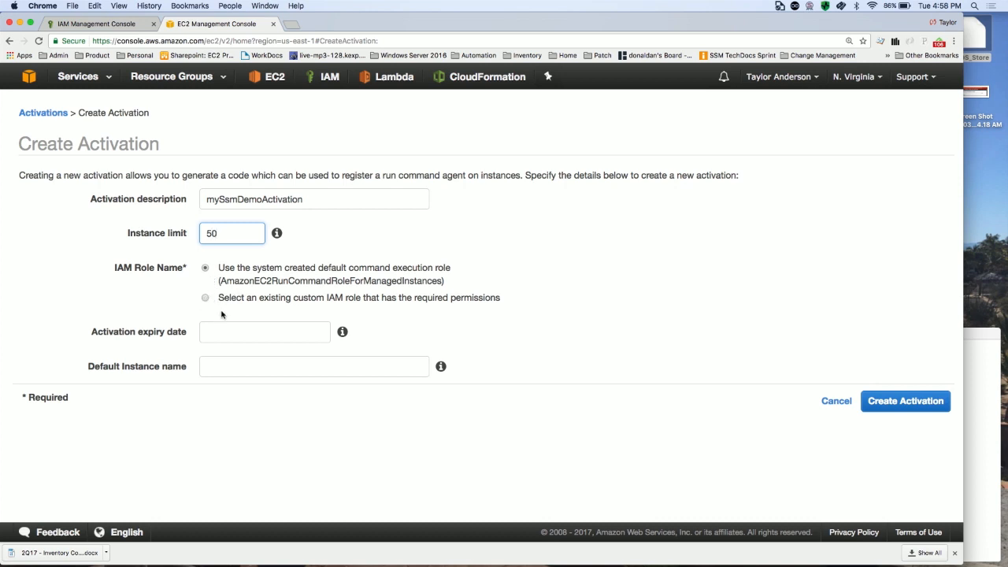
Assign the existing custom role myManagedInstanceRoleforSSM and set the expiry date to 2017-03-31.
{"action": "left_click", "coordinate": [206, 297]}
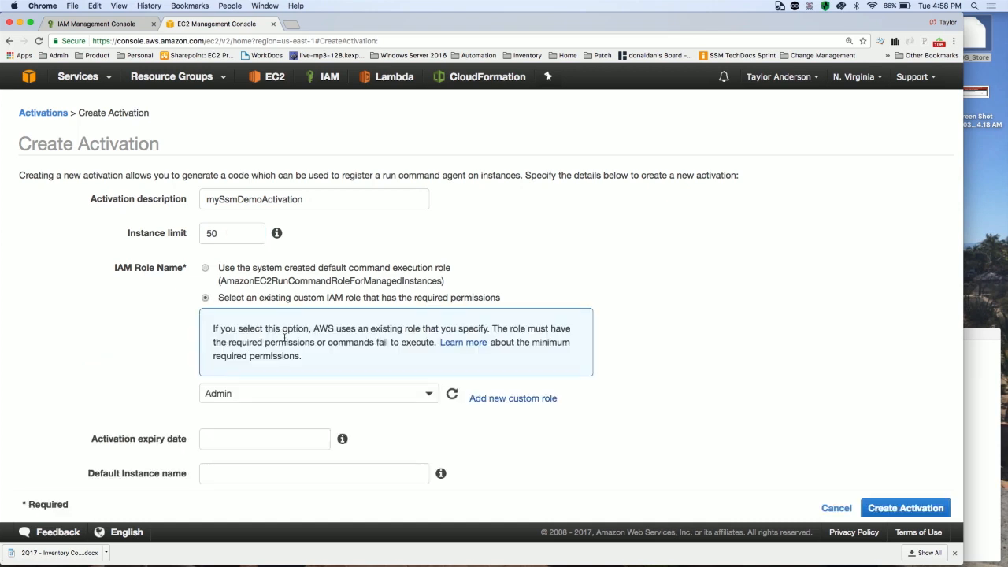
{"action": "left_click", "coordinate": [318, 393]}
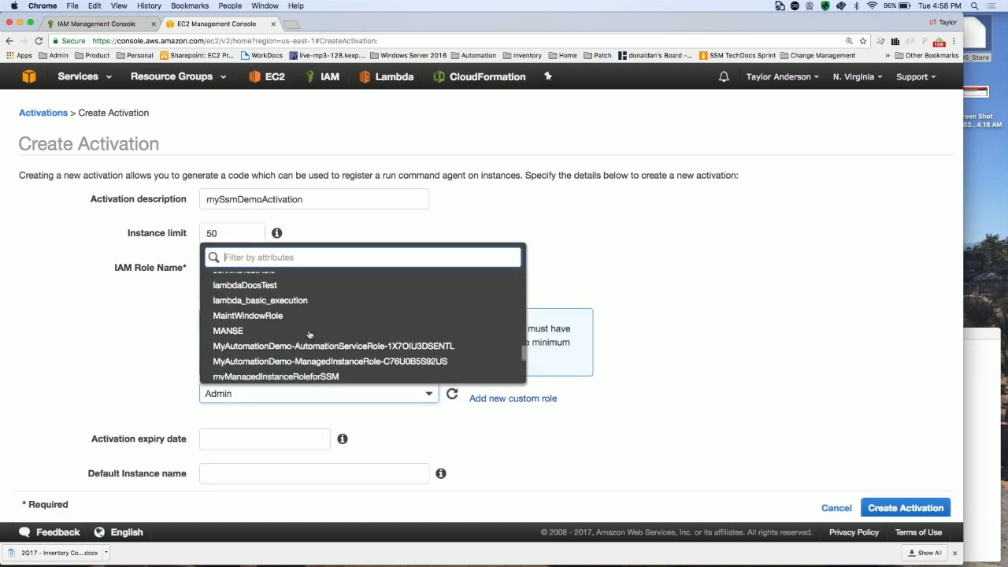
{"action": "scroll", "scroll_direction": "down", "scroll_amount": 3}
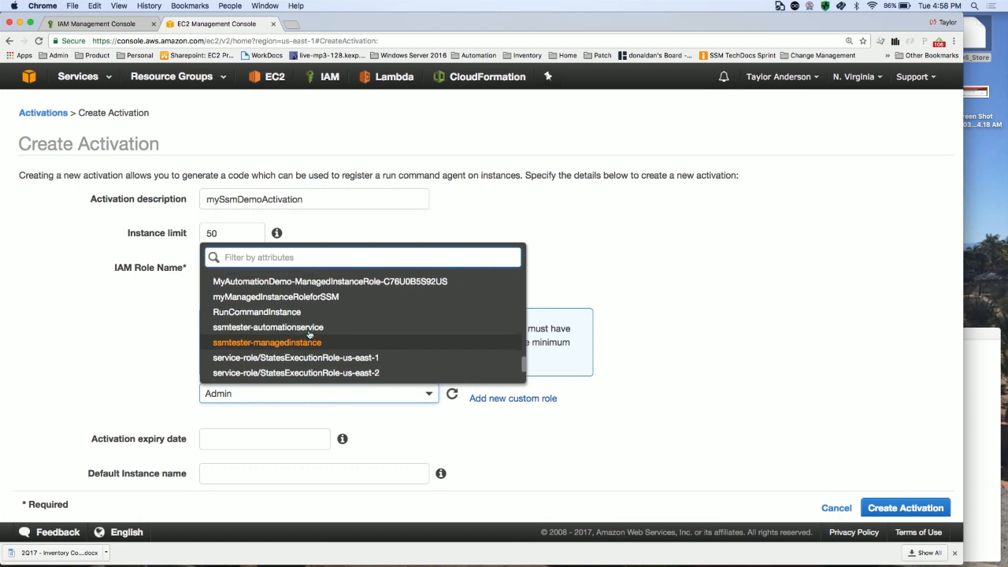
{"action": "left_click", "coordinate": [277, 297]}
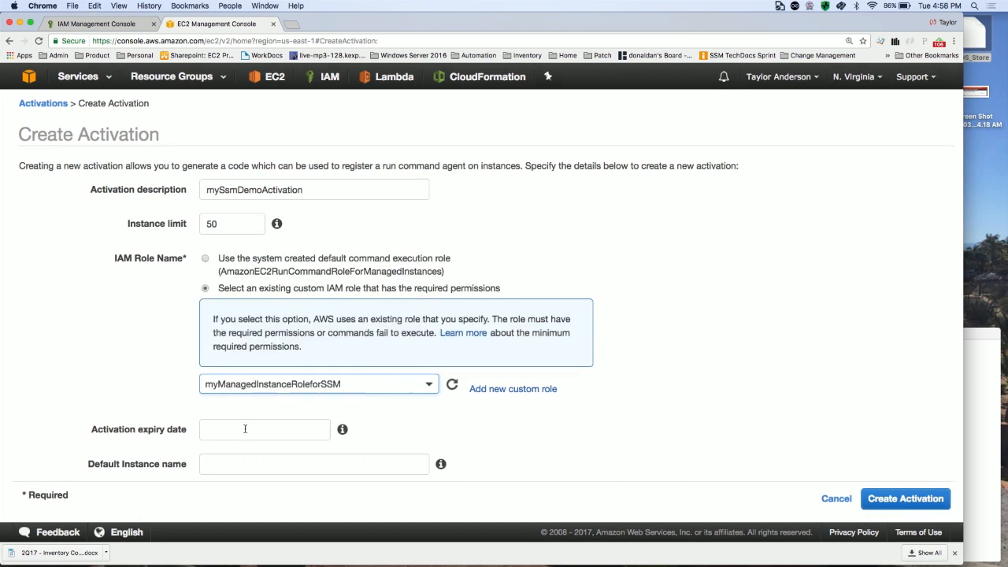
{"action": "left_click", "coordinate": [265, 429]}
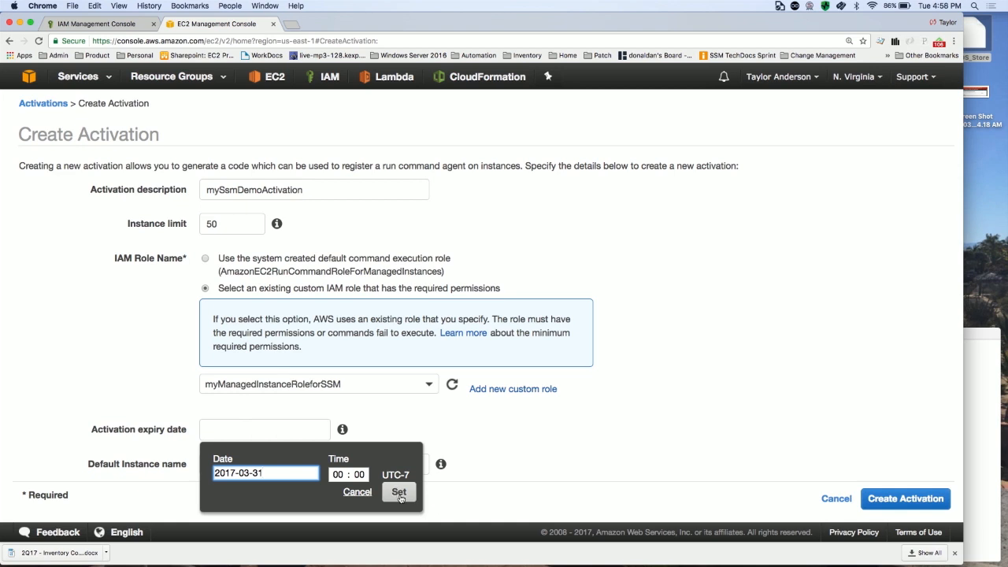
{"action": "left_click", "coordinate": [400, 491]}
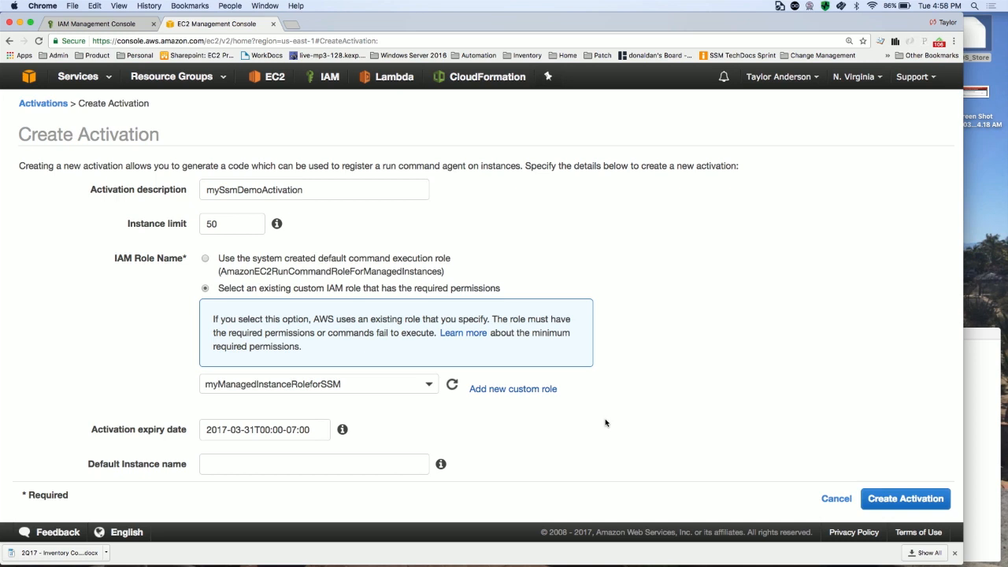
{"action": "mouse_move", "coordinate": [935, 402]}
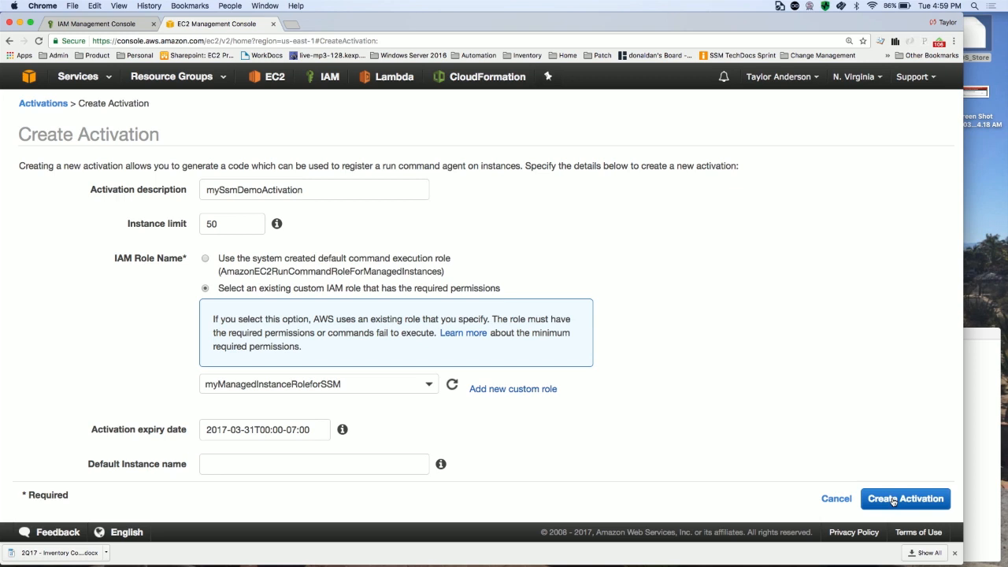
Submit the form to create the mySsmDemoActivation activation.
{"action": "left_click", "coordinate": [905, 498]}
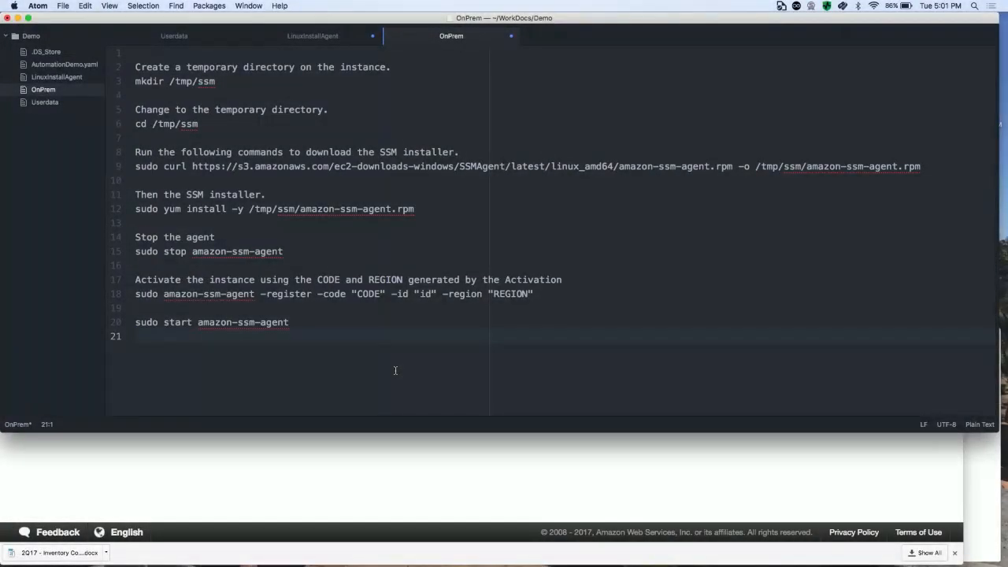
{"action": "left_click", "coordinate": [137, 336]}
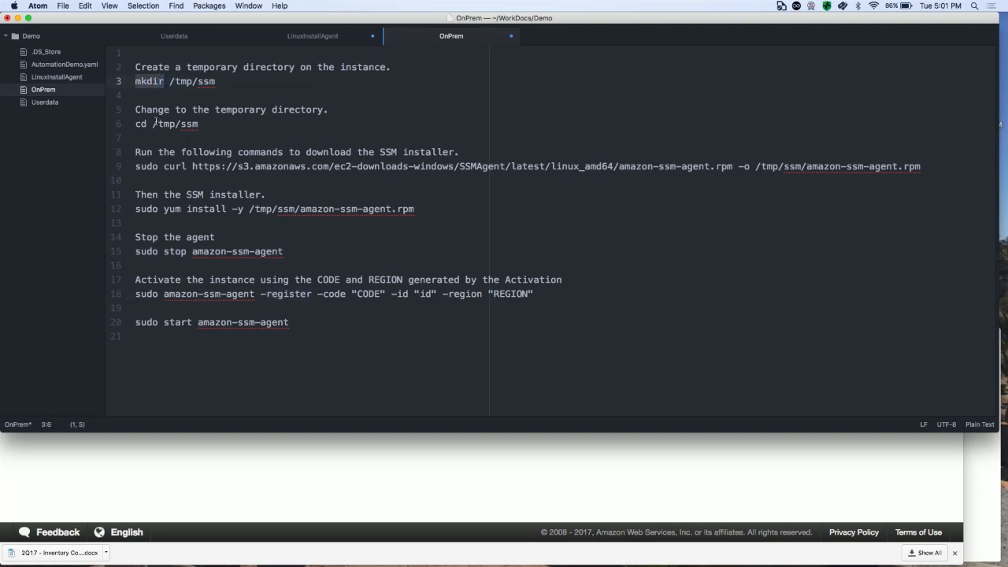
{"action": "left_click", "coordinate": [155, 124]}
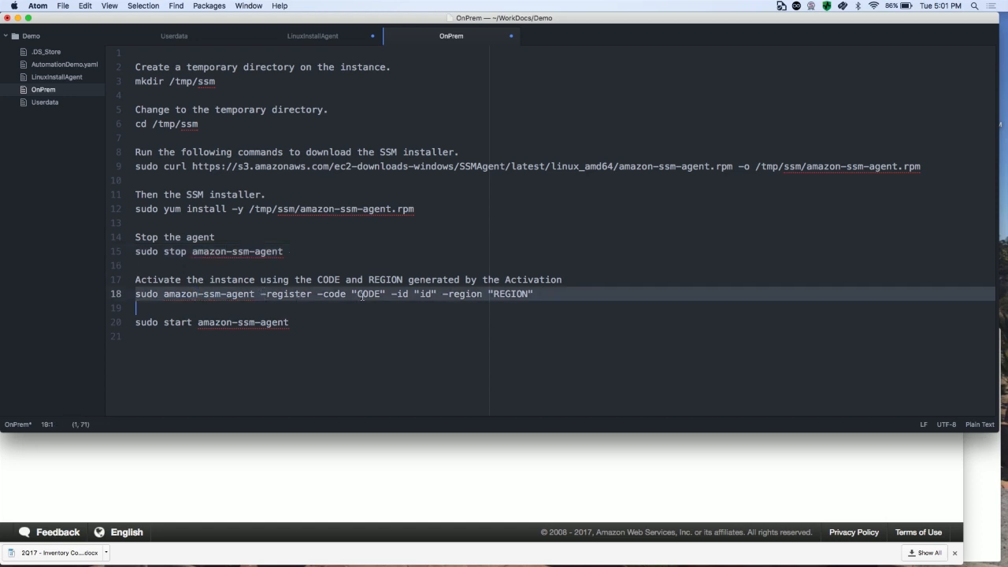
{"action": "left_click", "coordinate": [426, 294]}
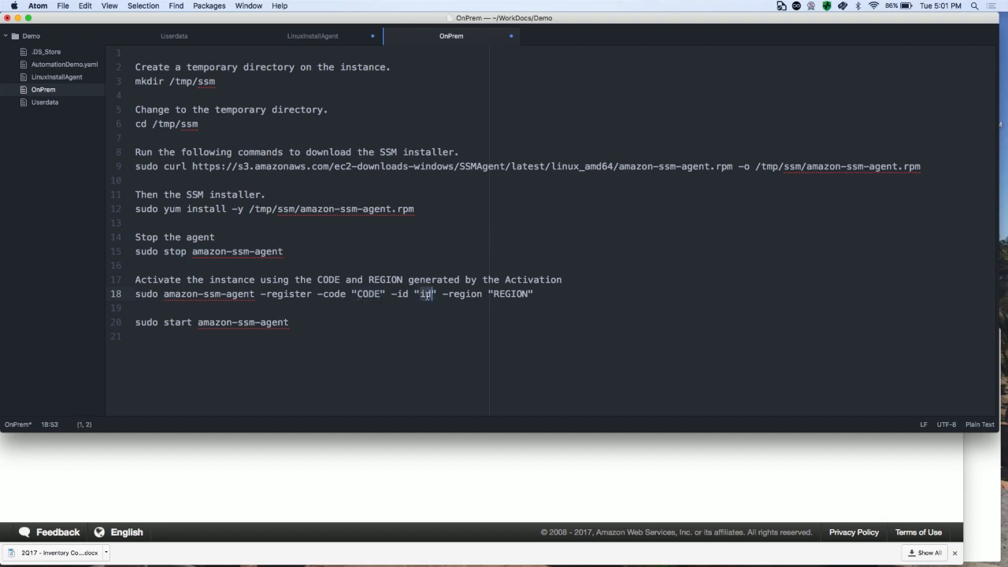
{"action": "left_click", "coordinate": [512, 293]}
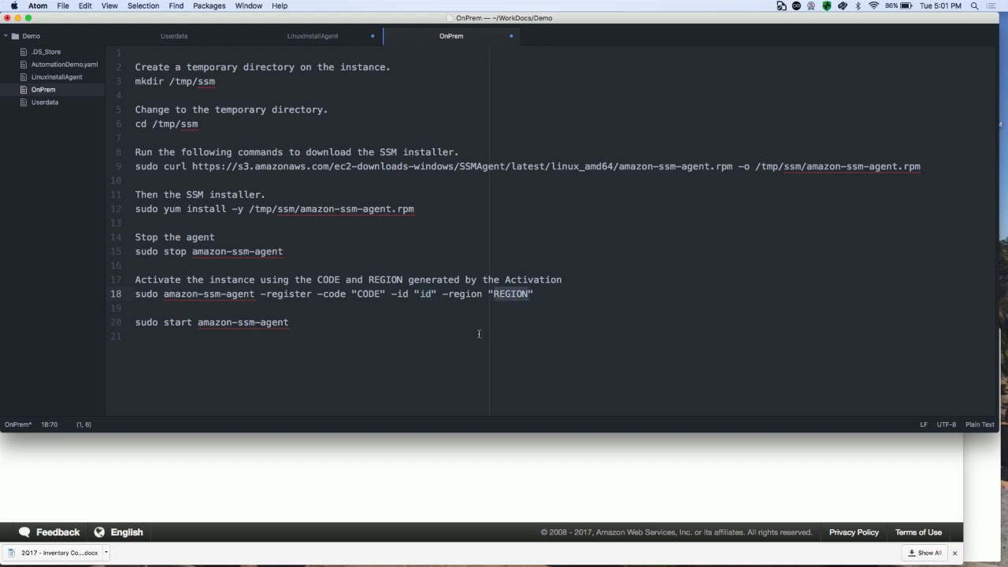
{"action": "mouse_move", "coordinate": [311, 330]}
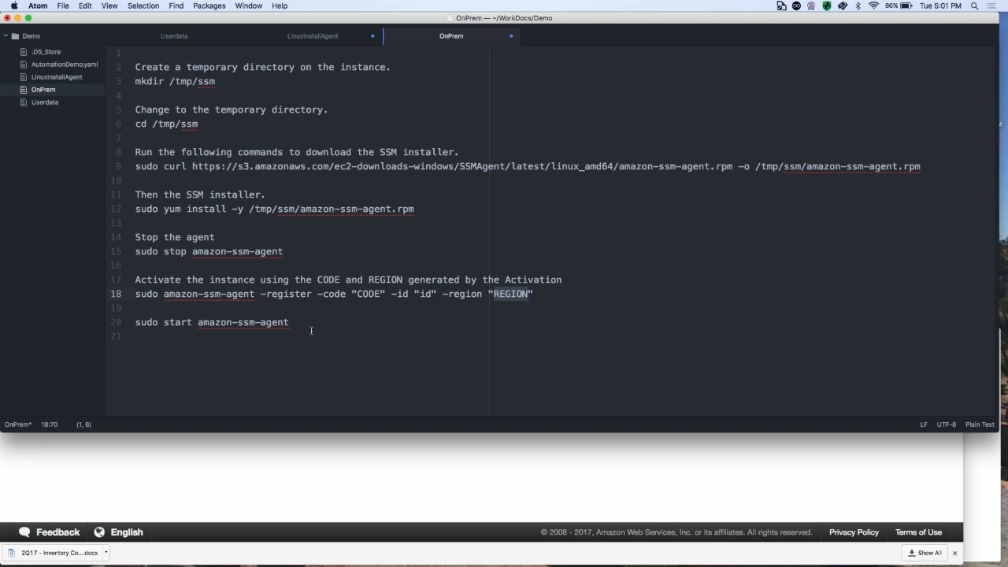